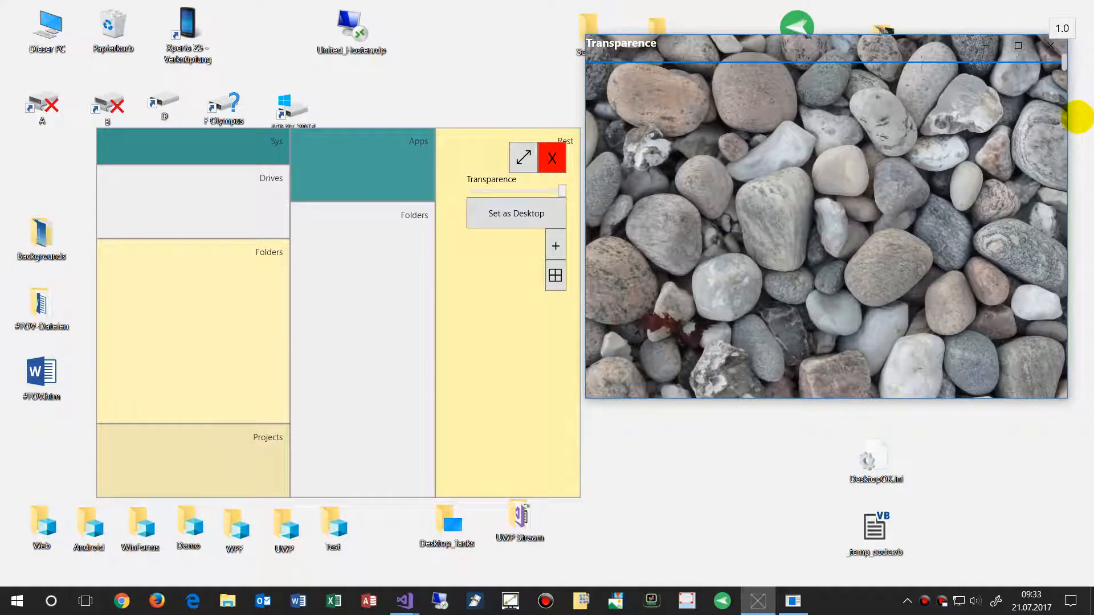
mouse_move(834, 240)
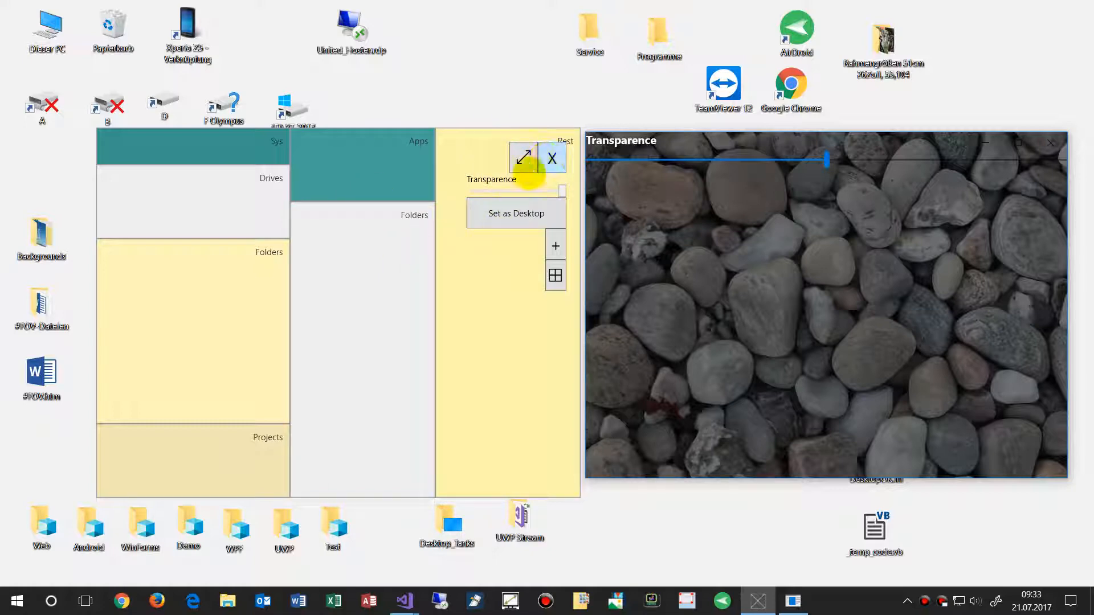
Step: Close the yellow Desktop Arranger window and bring Visual Studio to the front
click(553, 157)
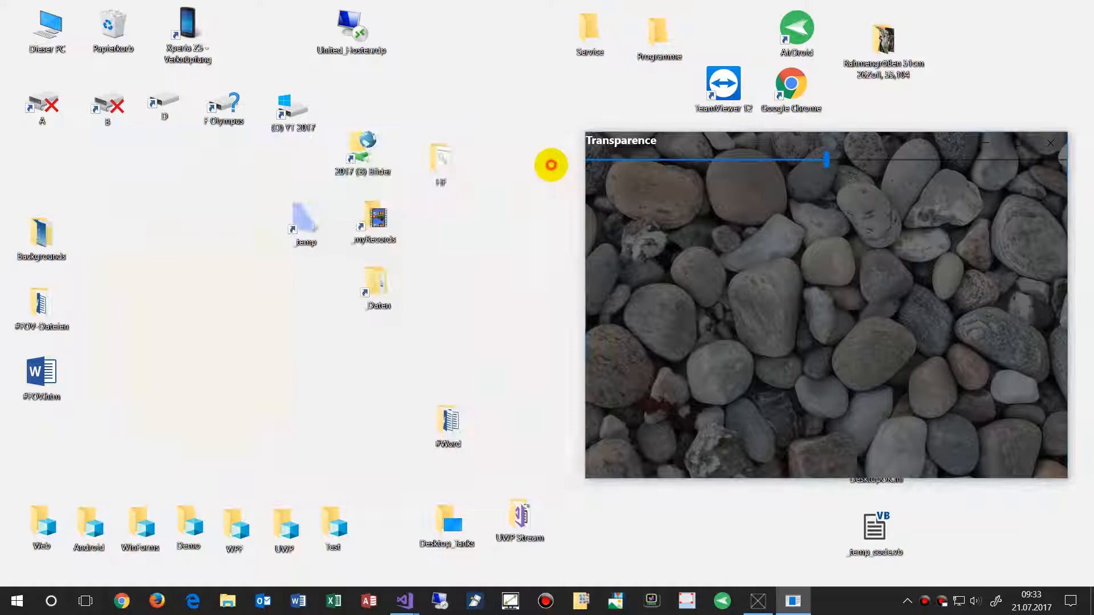
click(403, 600)
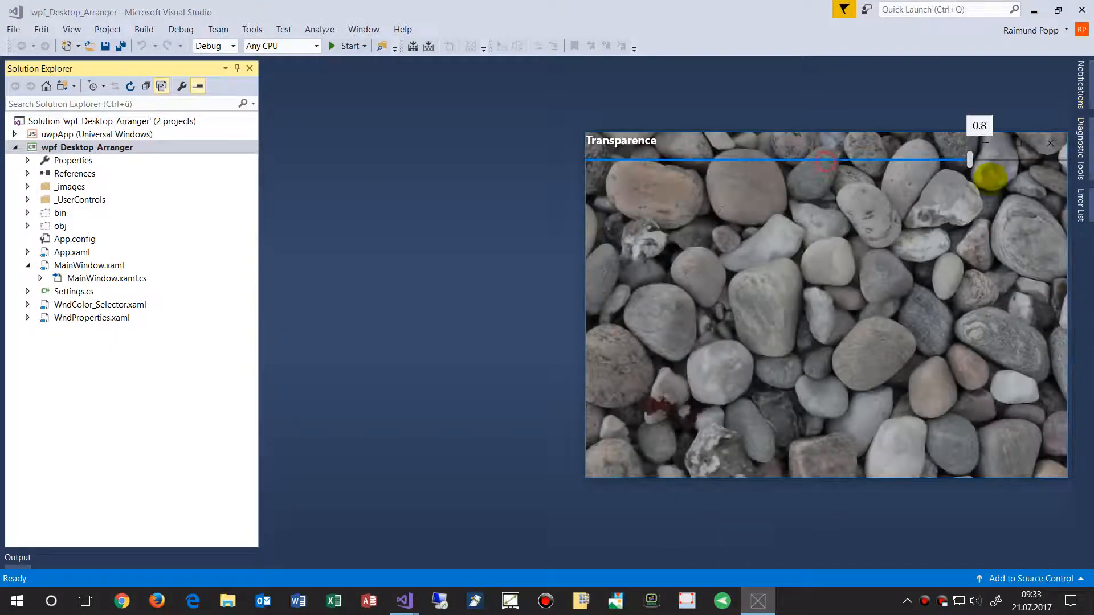
Step: Switch to the uwp_Transparent_Background solution and view MainPage.xaml's pebble image markup
click(1052, 143)
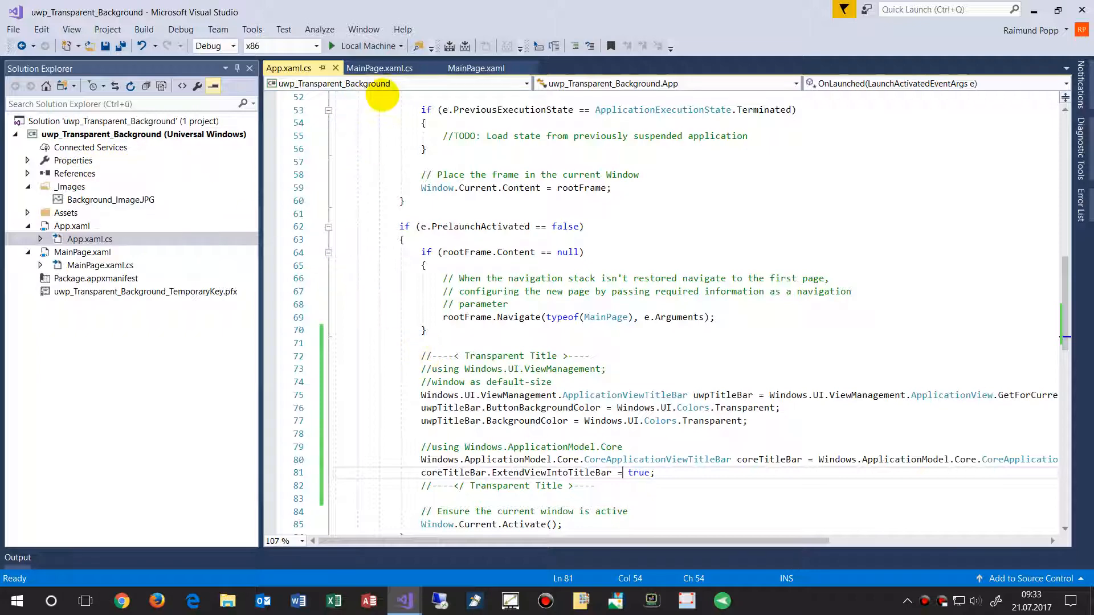
mouse_move(476, 68)
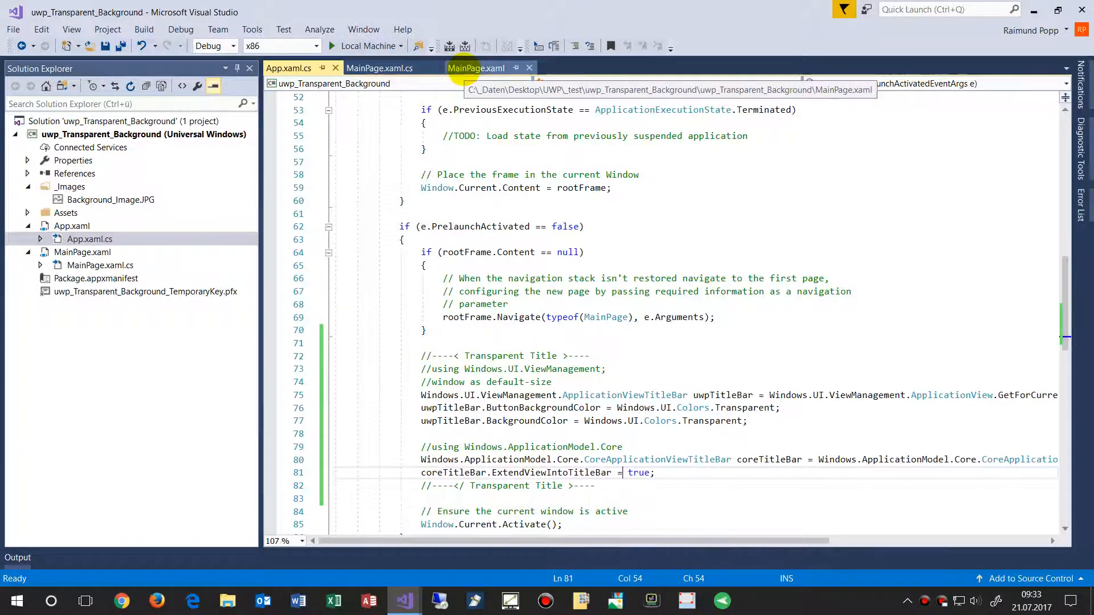
click(476, 68)
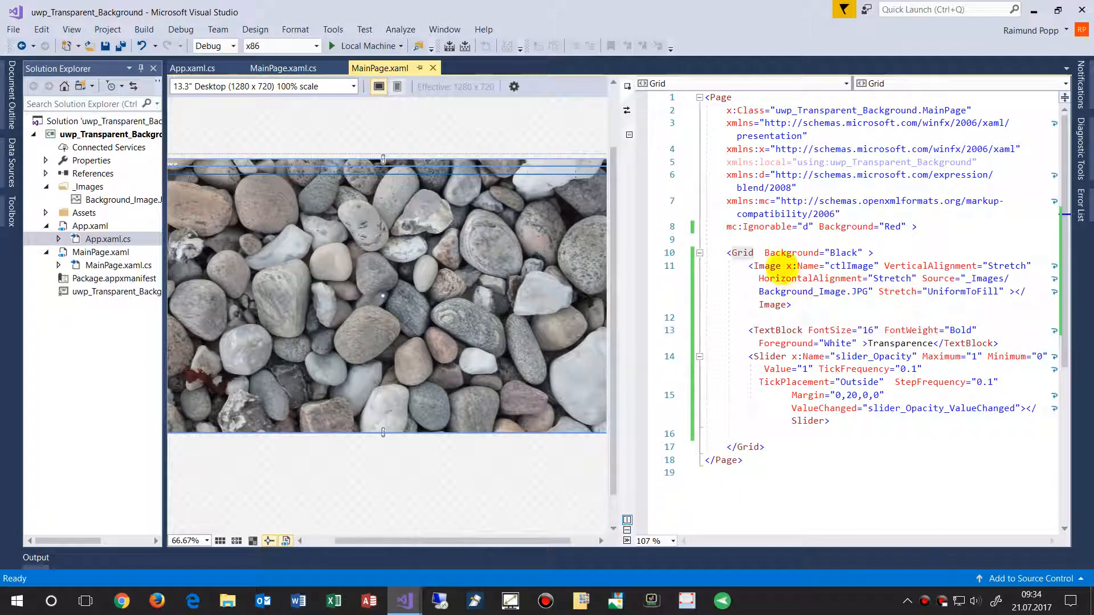
click(121, 265)
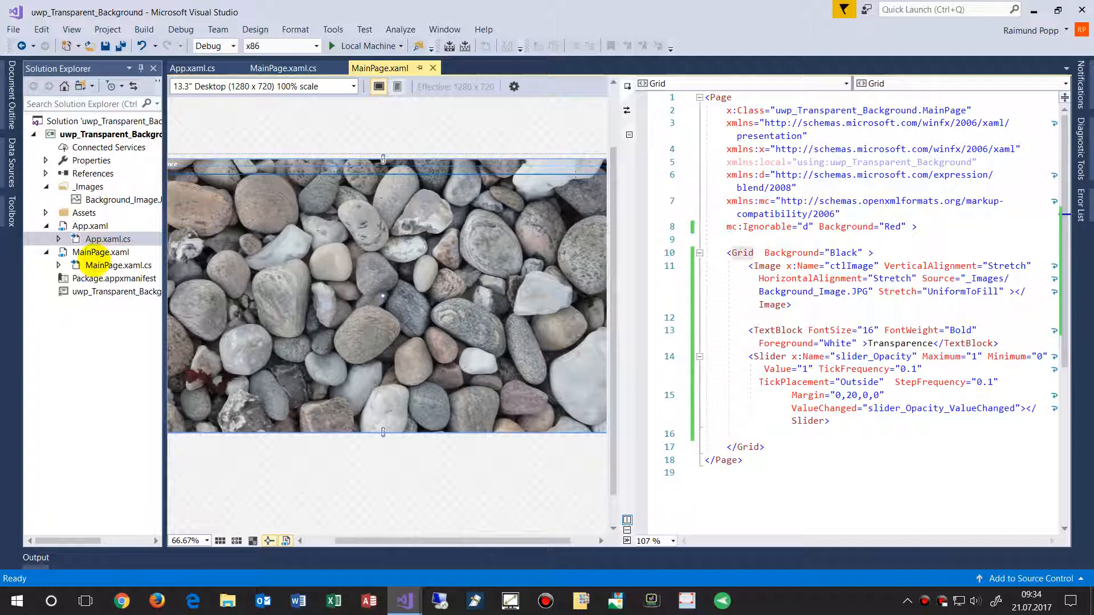
click(100, 252)
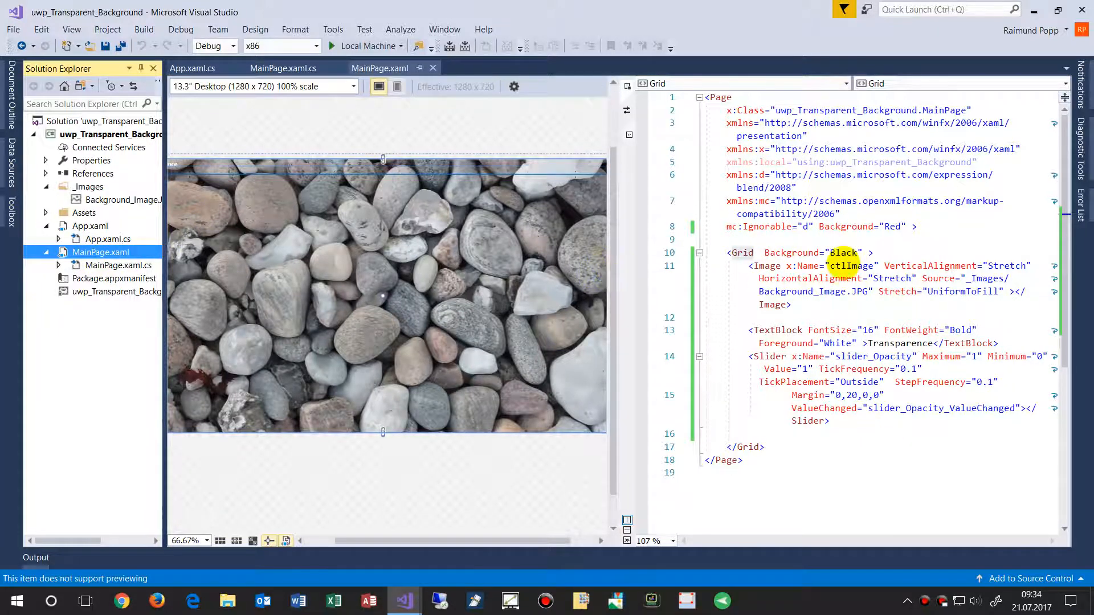
click(792, 252)
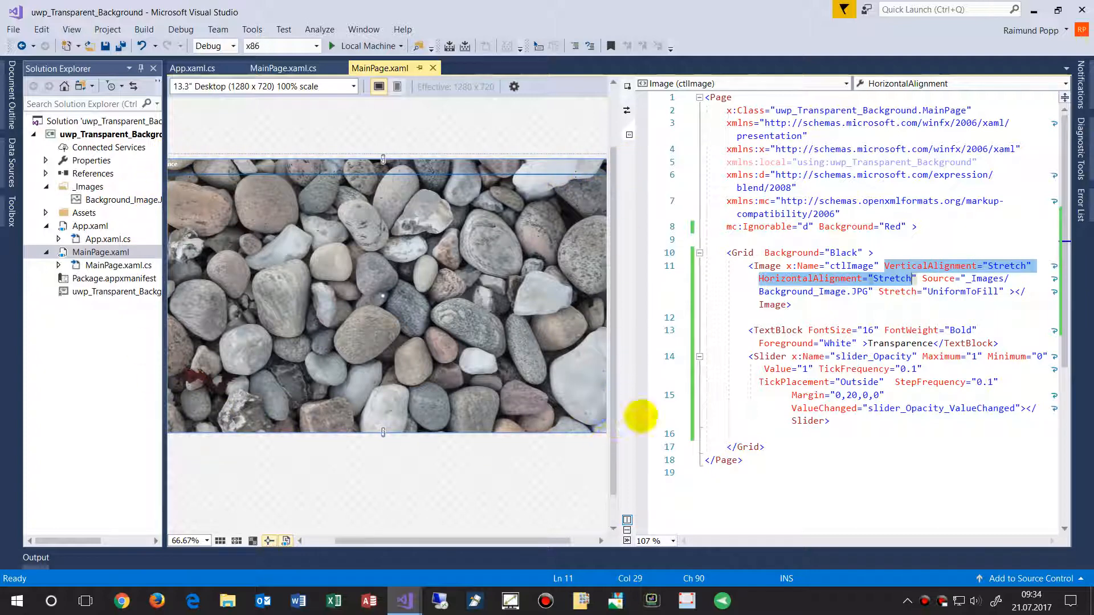
mouse_move(963, 292)
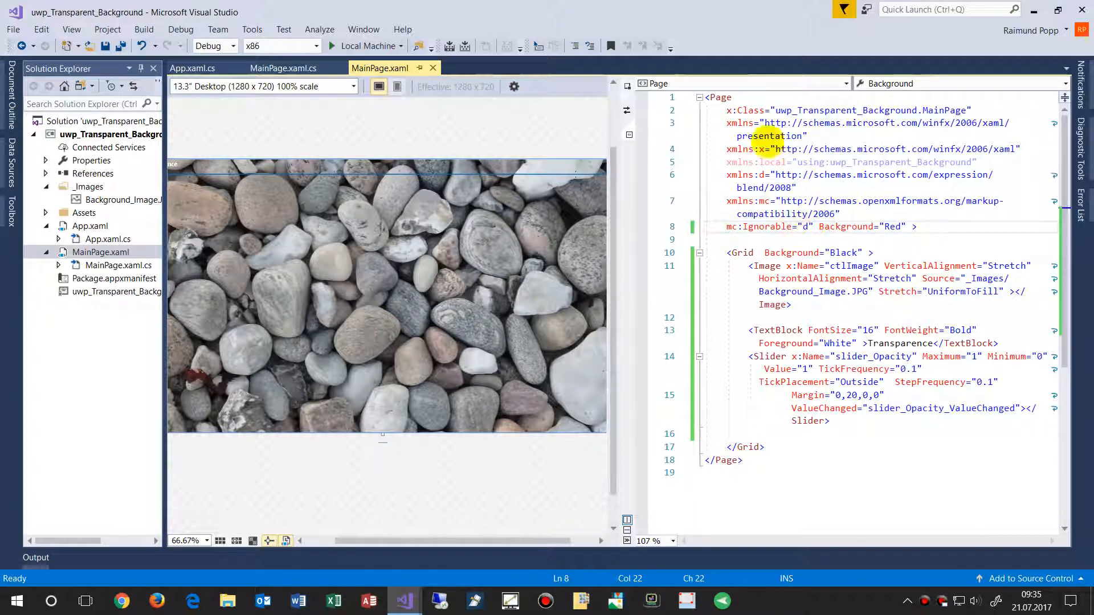
click(740, 253)
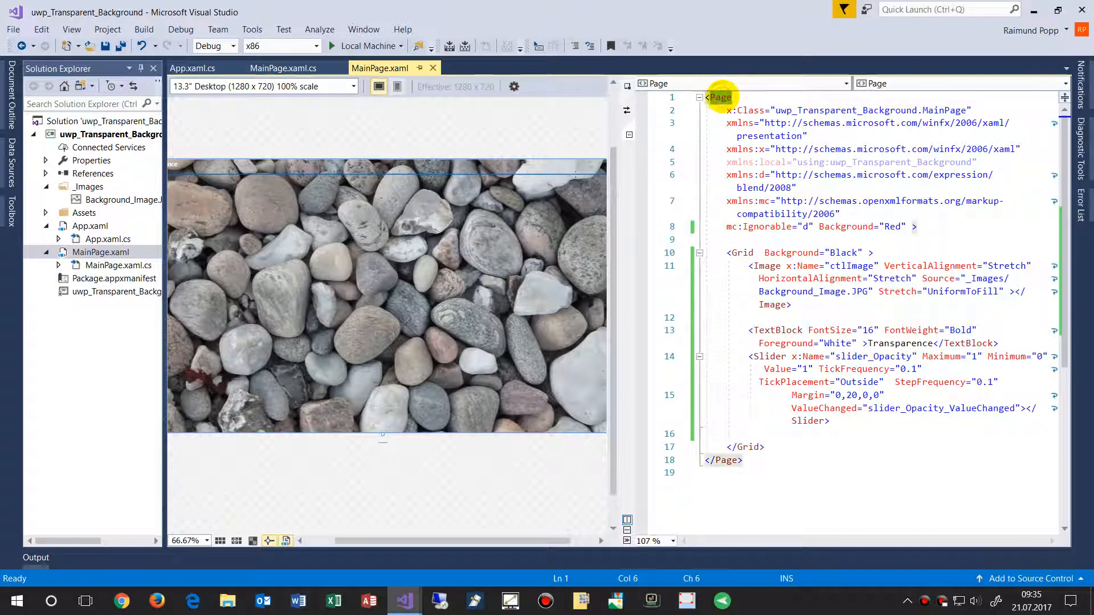
mouse_move(740, 252)
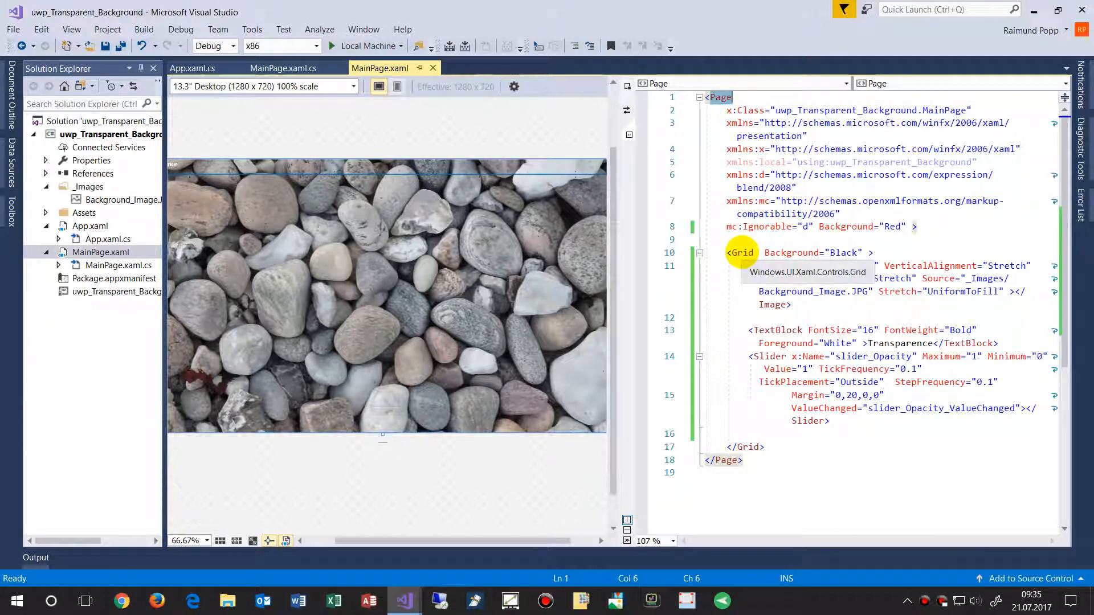
click(740, 252)
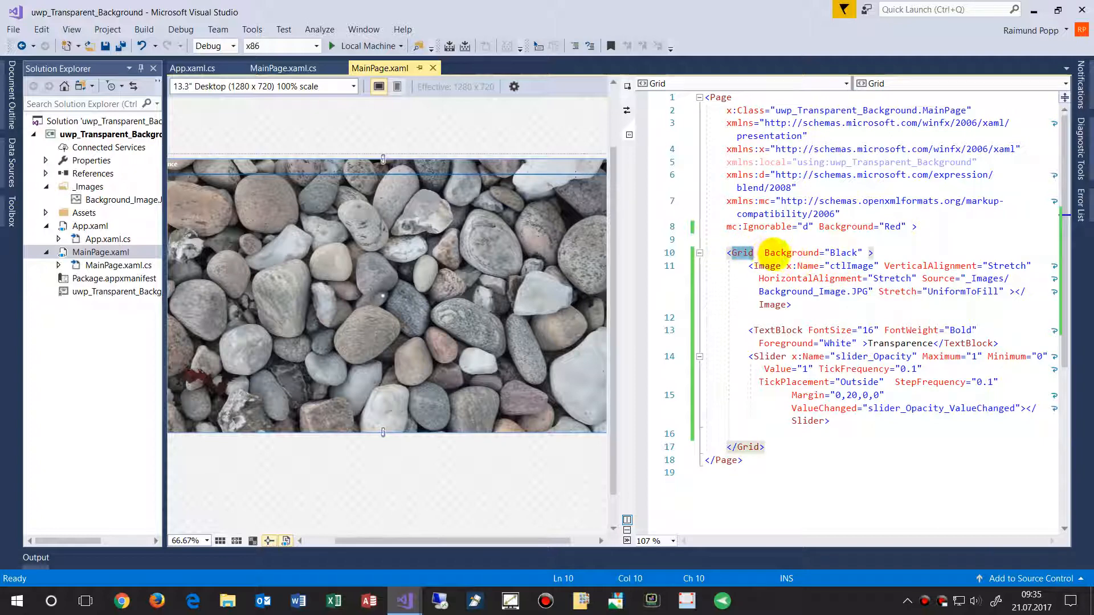
double_click(845, 252)
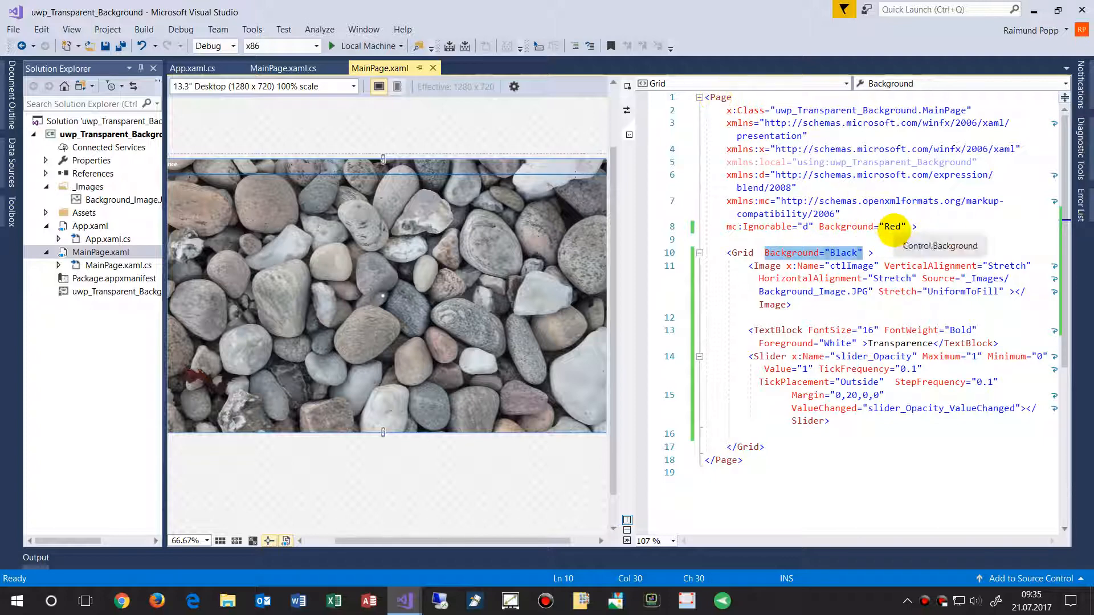
click(894, 226)
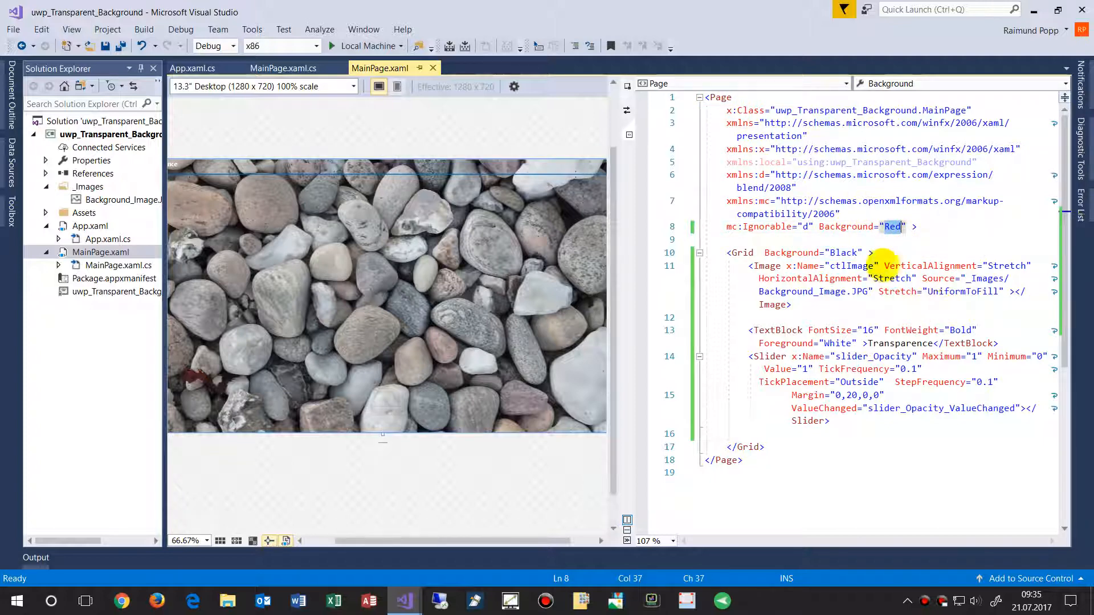
mouse_move(460, 167)
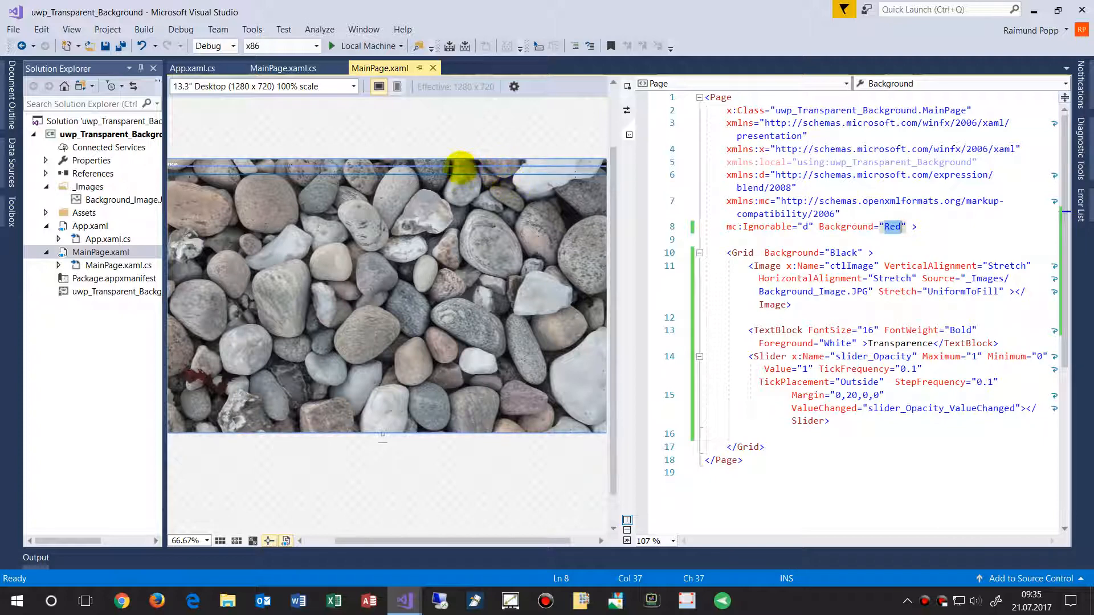
mouse_move(729, 251)
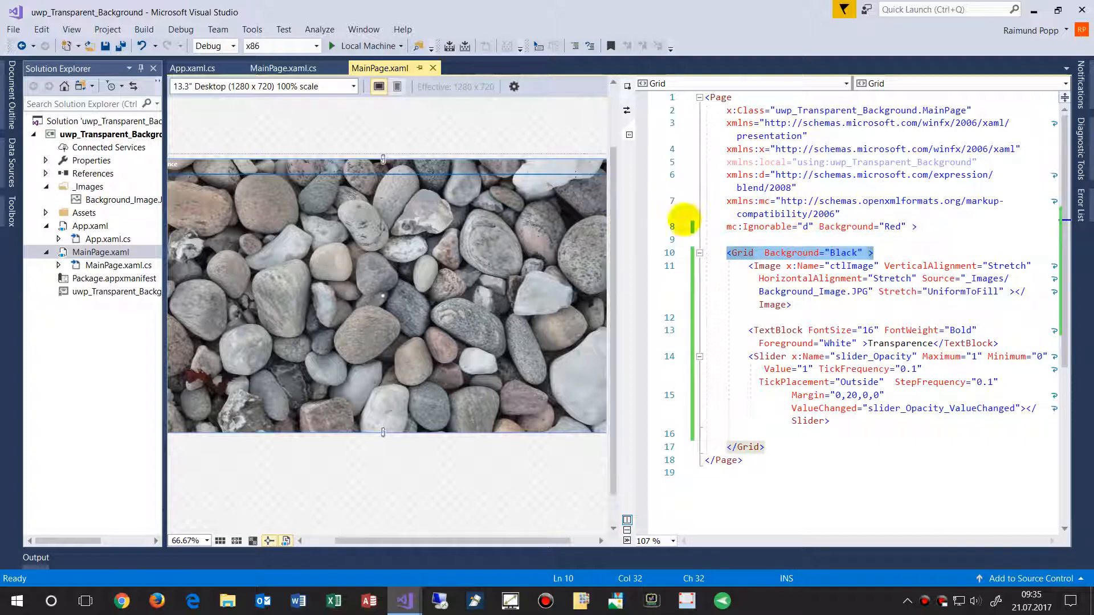
click(192, 68)
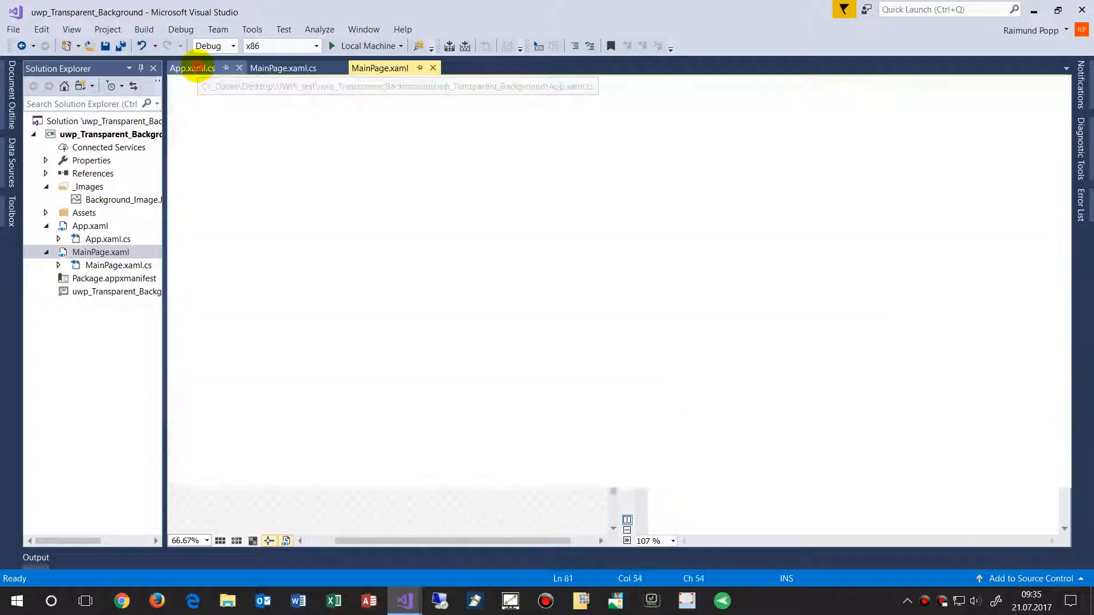
Step: Comment out the Transparent Title block in App.xaml.cs and return to MainPage.xaml
click(192, 68)
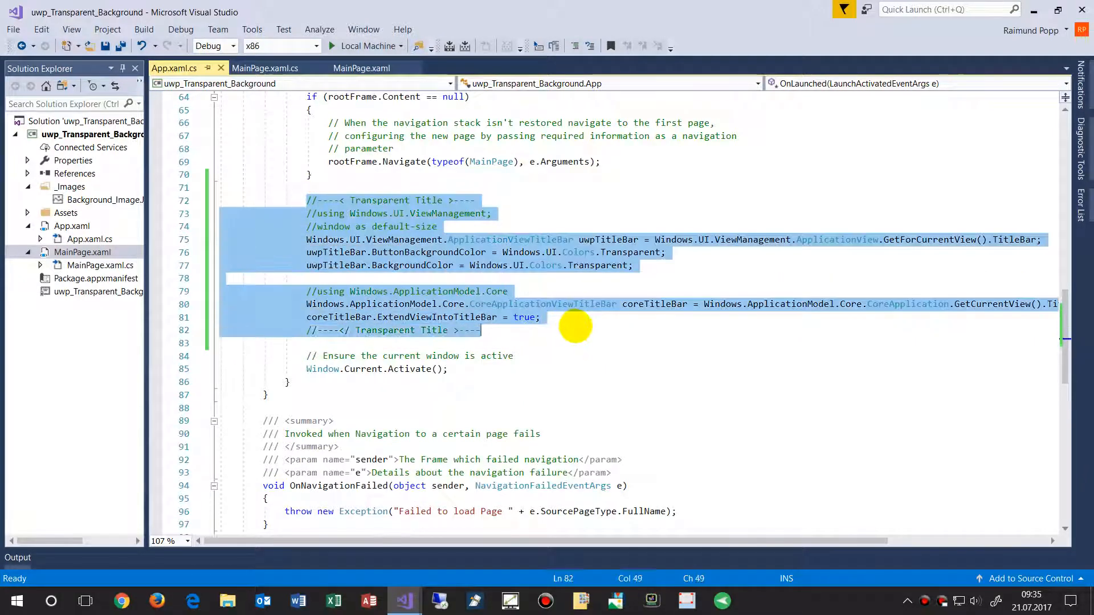
mouse_move(569, 56)
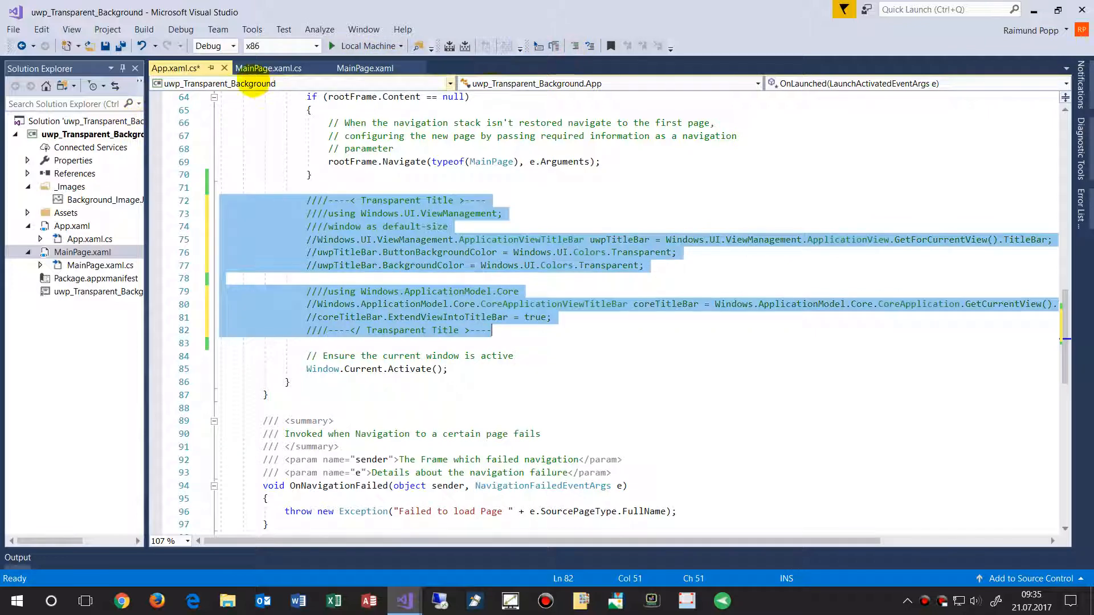
click(268, 68)
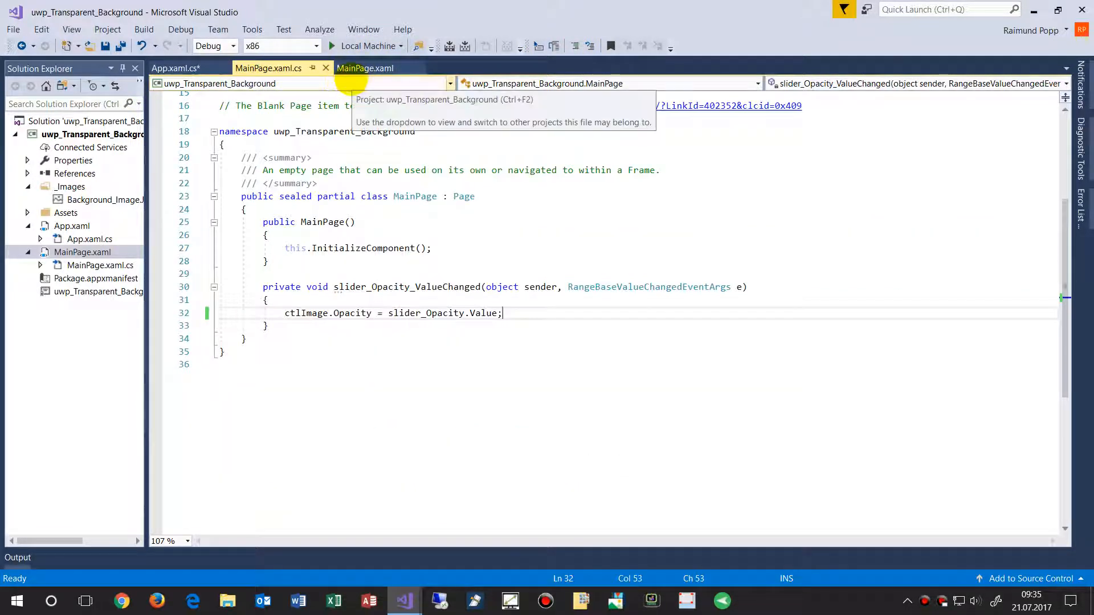
click(174, 68)
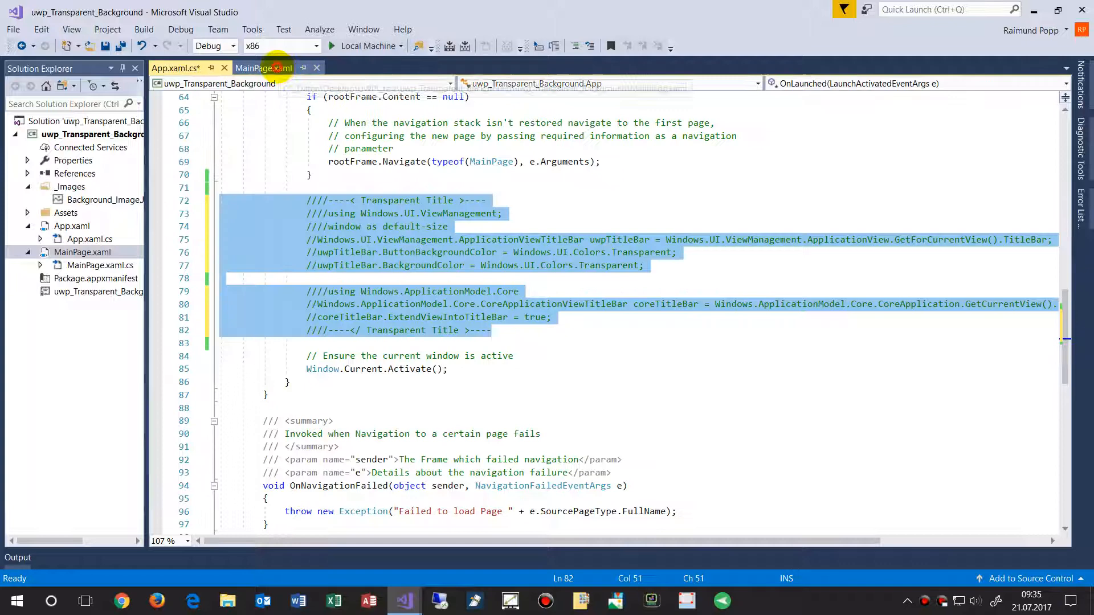
click(274, 68)
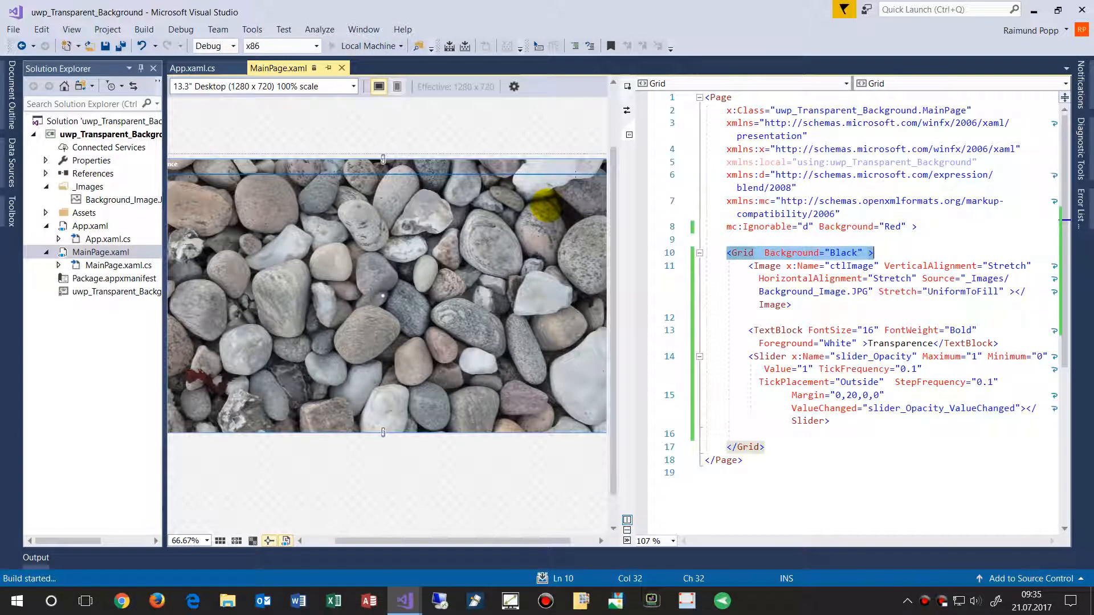
Step: Run the app on Local Machine to see a normal title bar above the pebbles
click(363, 45)
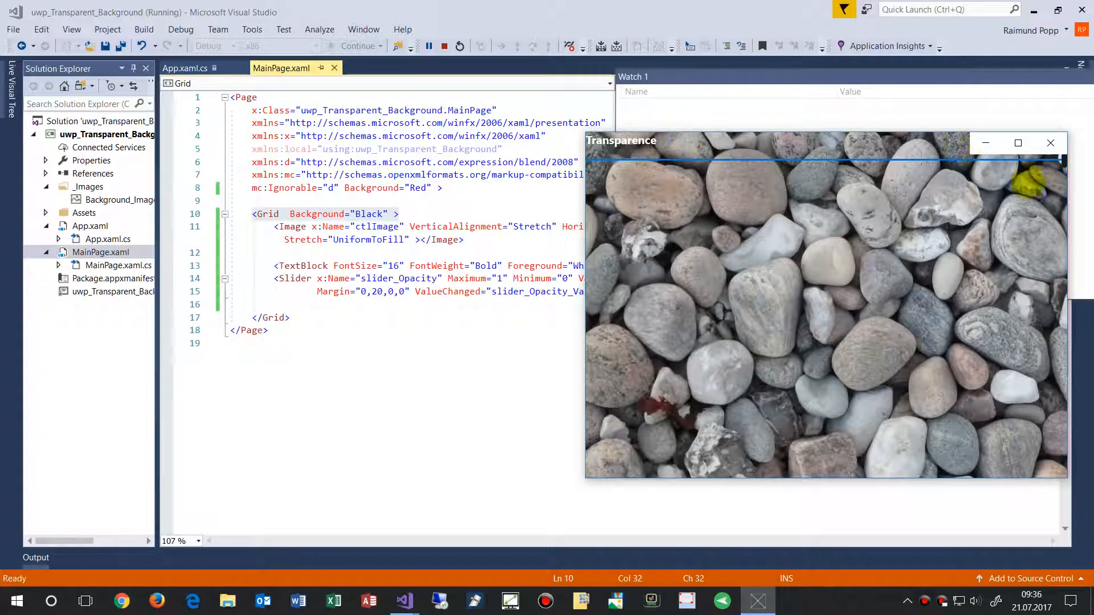
click(1050, 143)
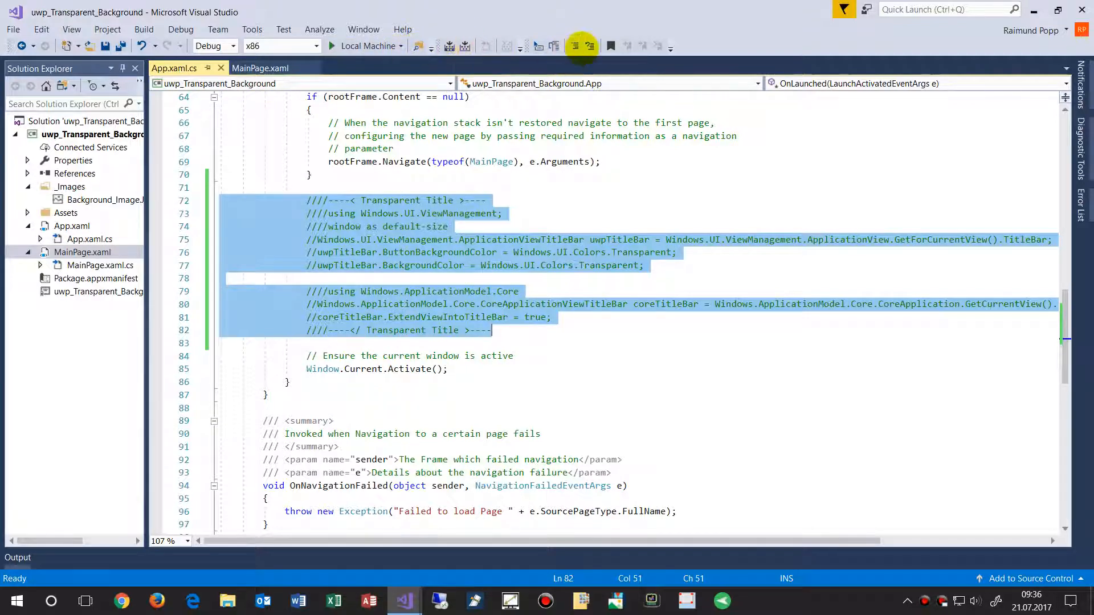
mouse_move(589, 45)
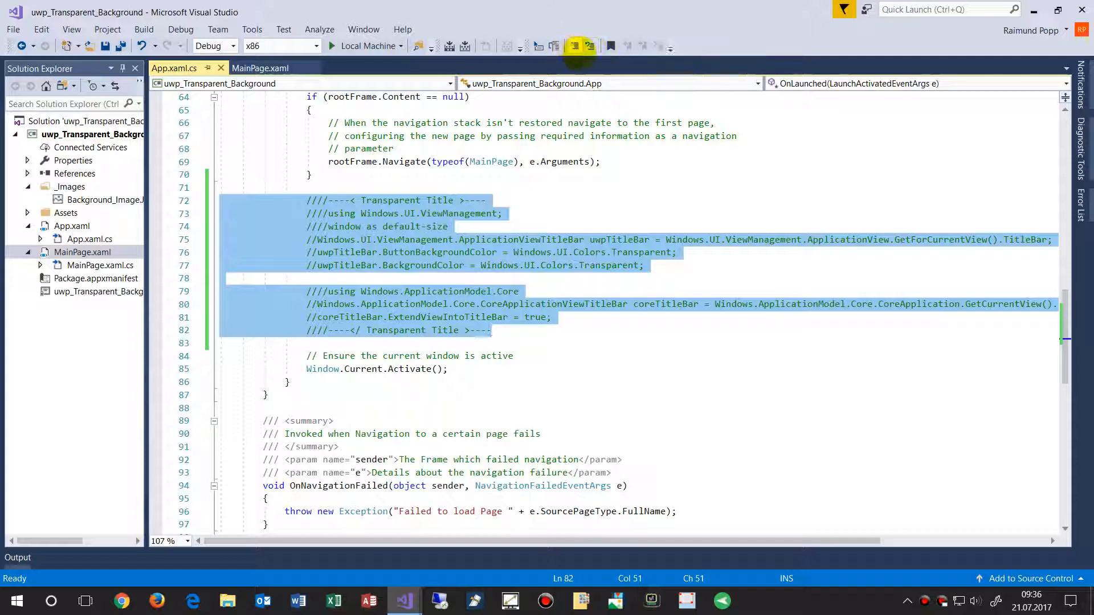
Step: Uncomment the Transparent Title block, inspect the ViewManagement line, and reopen MainPage.xaml
click(553, 47)
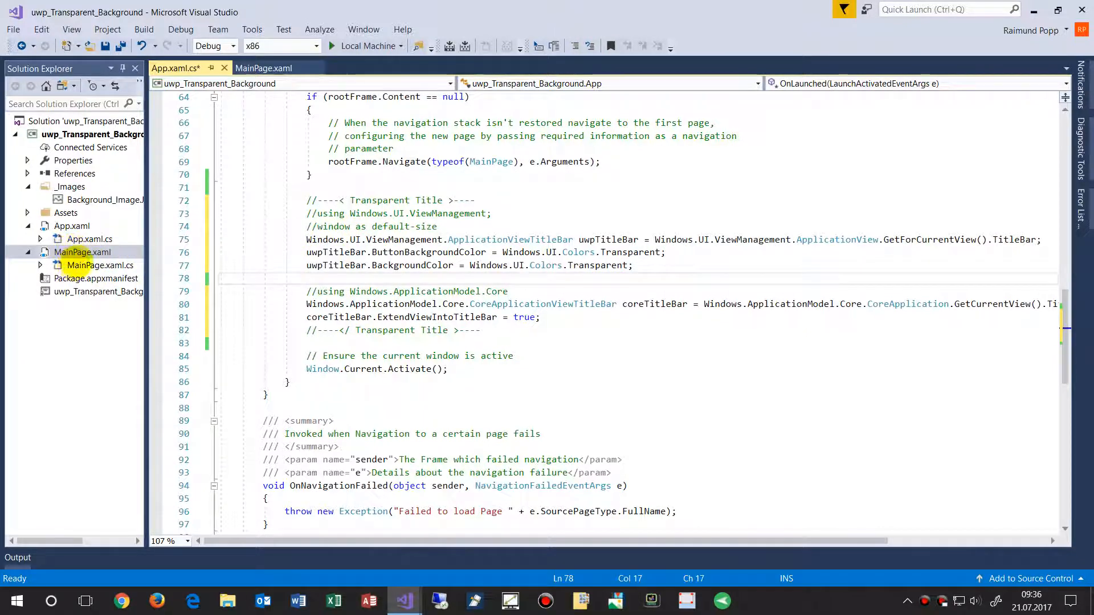
click(70, 226)
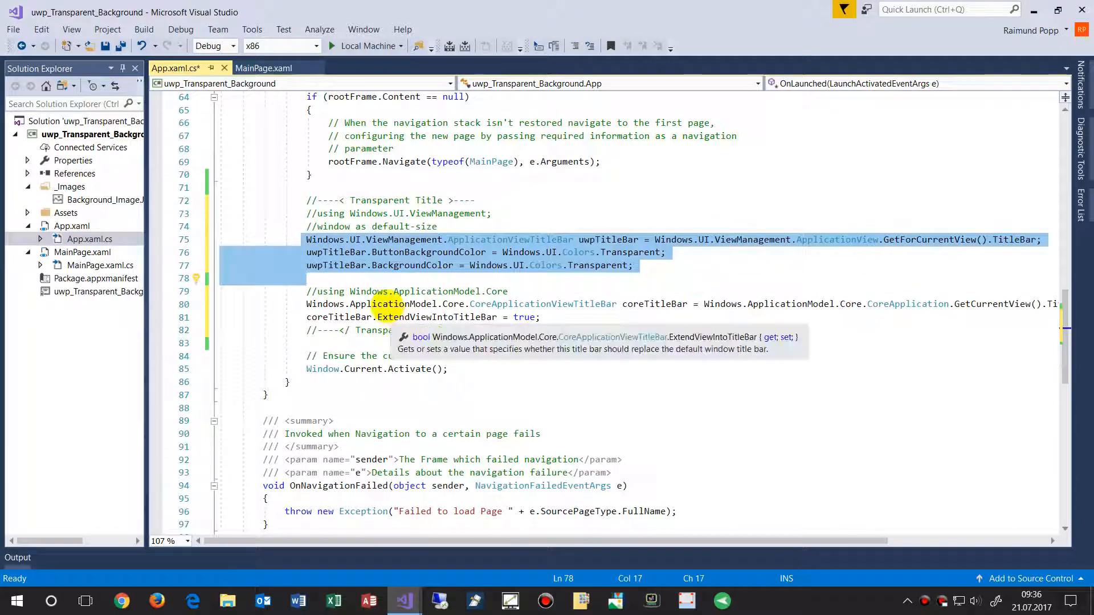
click(389, 240)
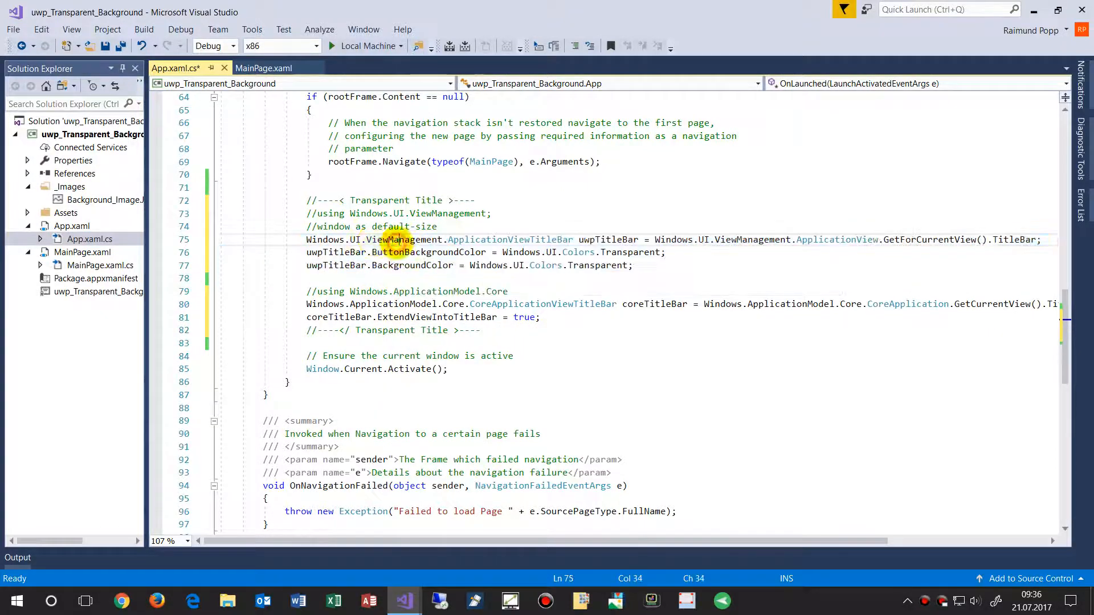
double_click(509, 239)
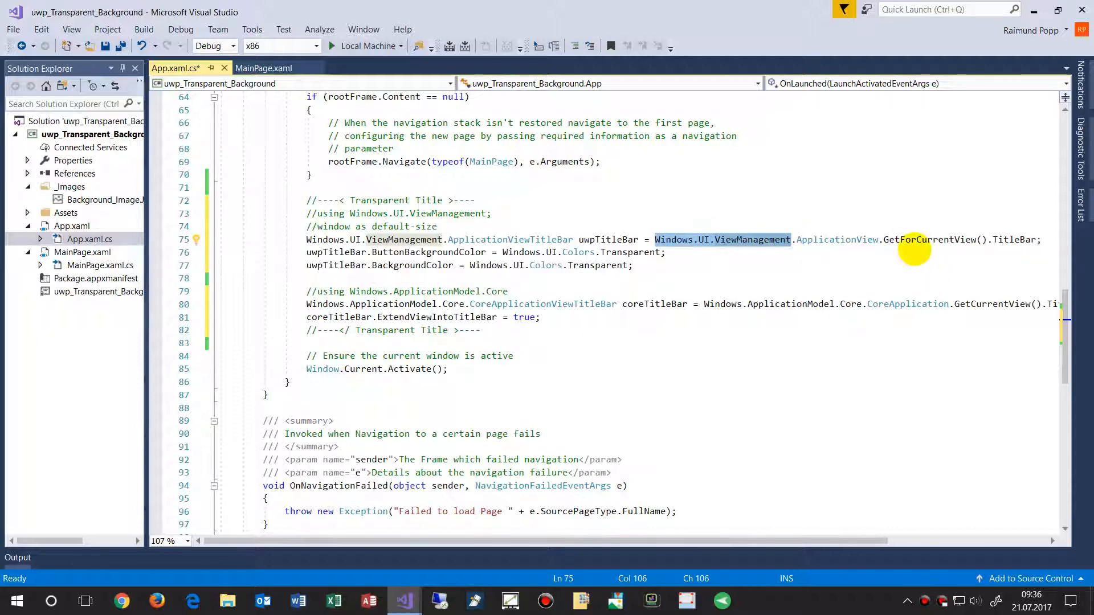
mouse_move(914, 239)
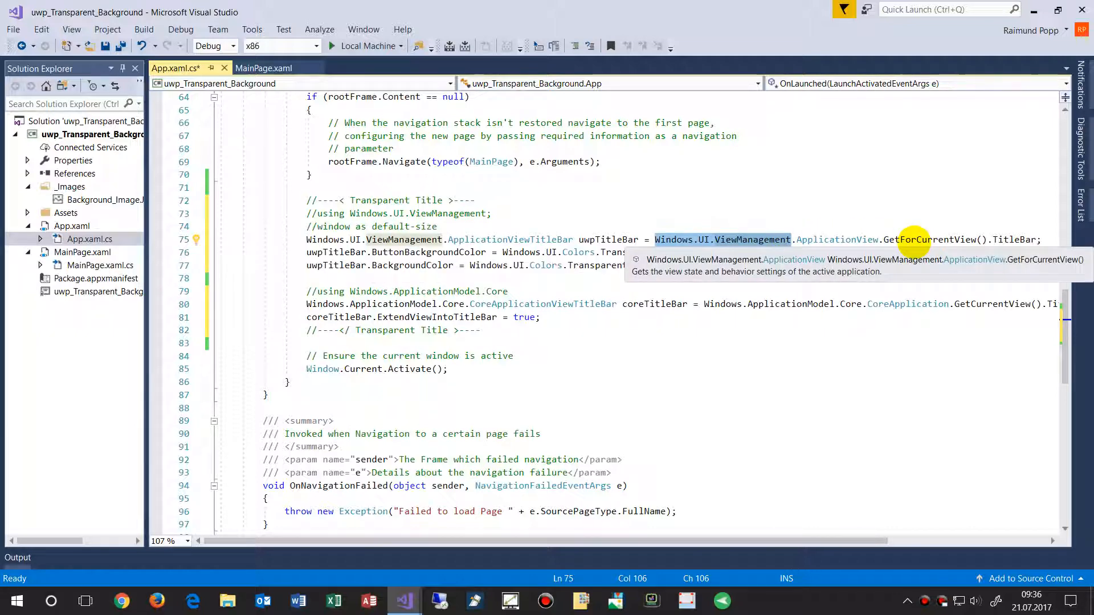
mouse_move(1019, 240)
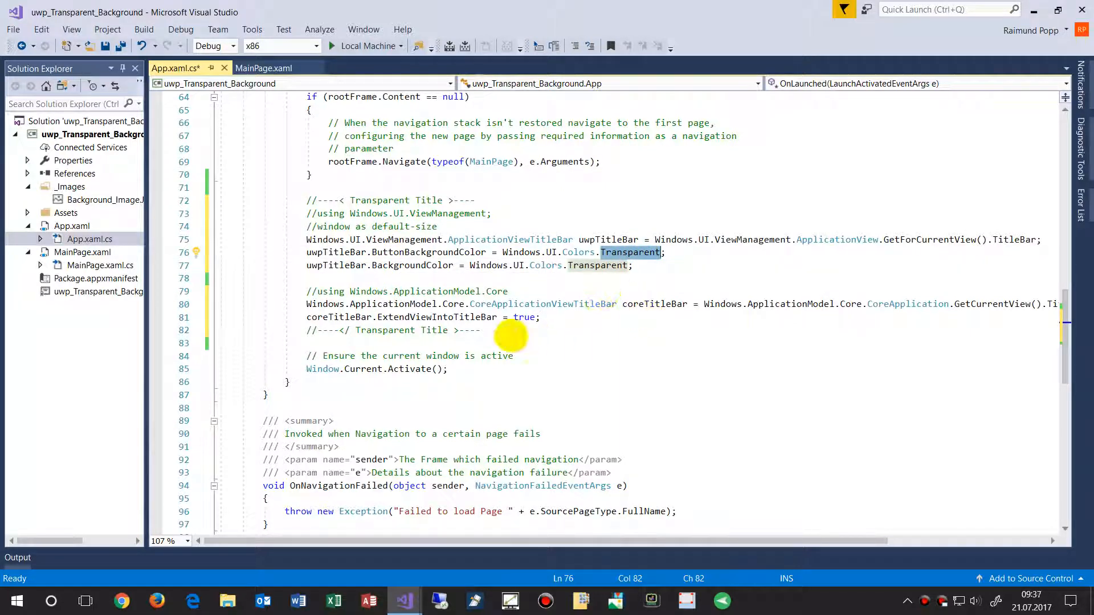
mouse_move(538, 317)
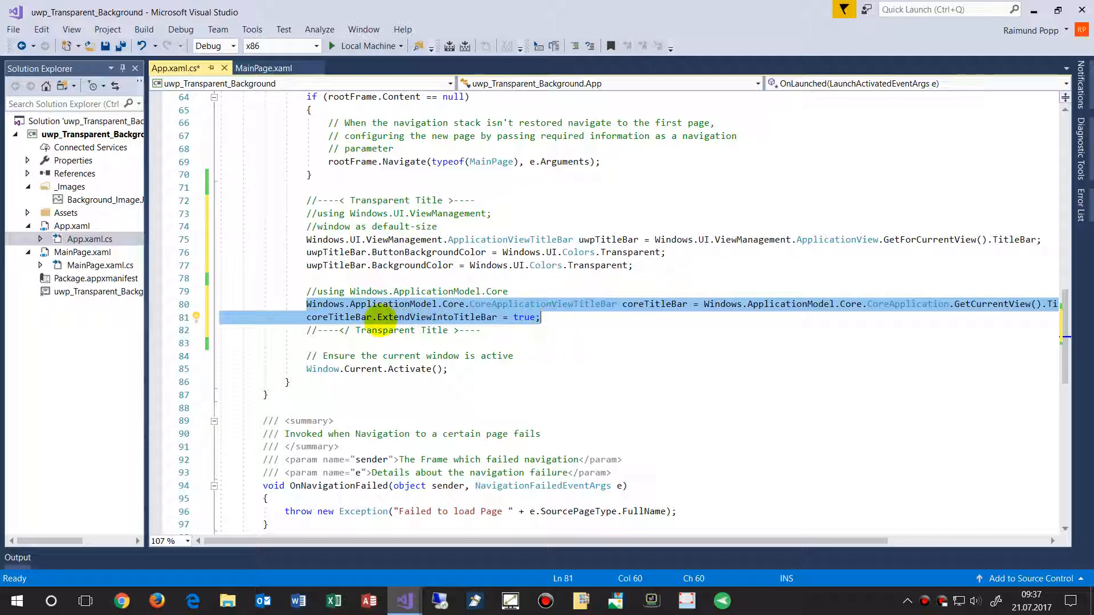
mouse_move(356, 317)
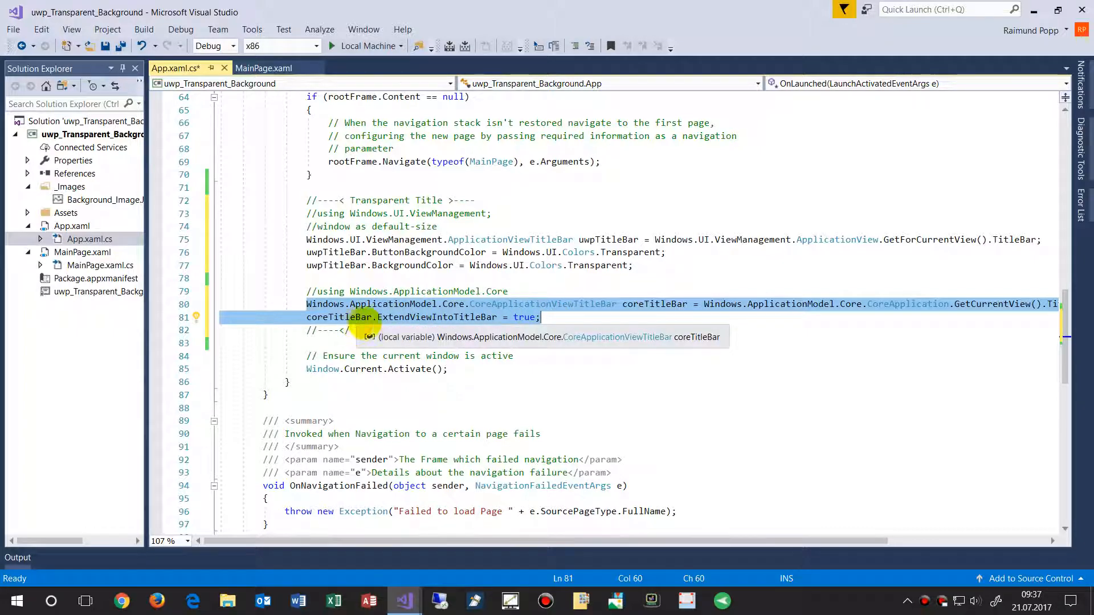
mouse_move(511, 291)
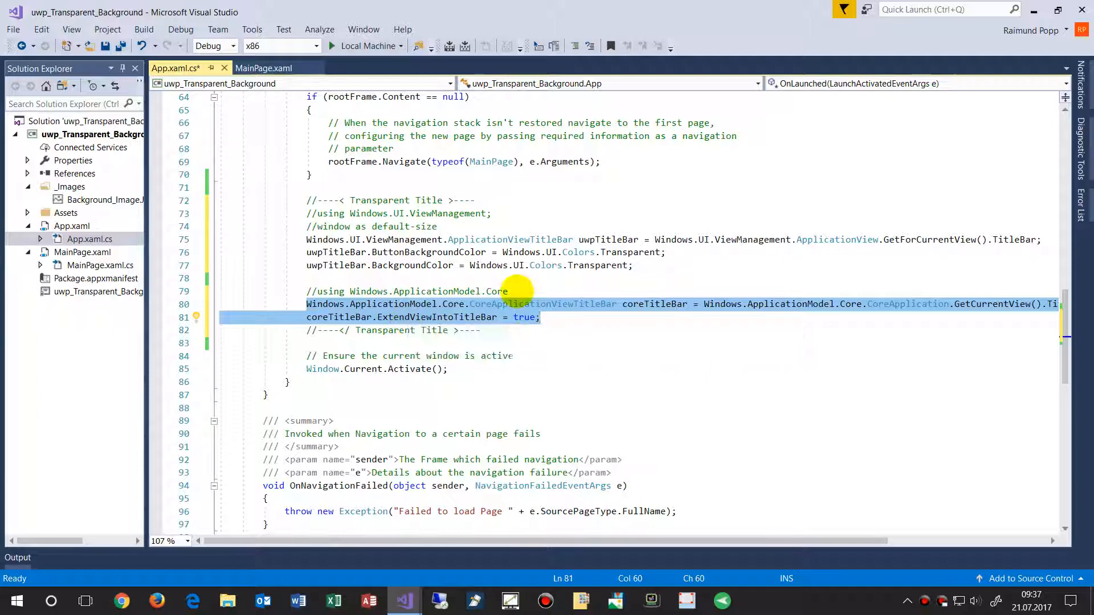
click(264, 68)
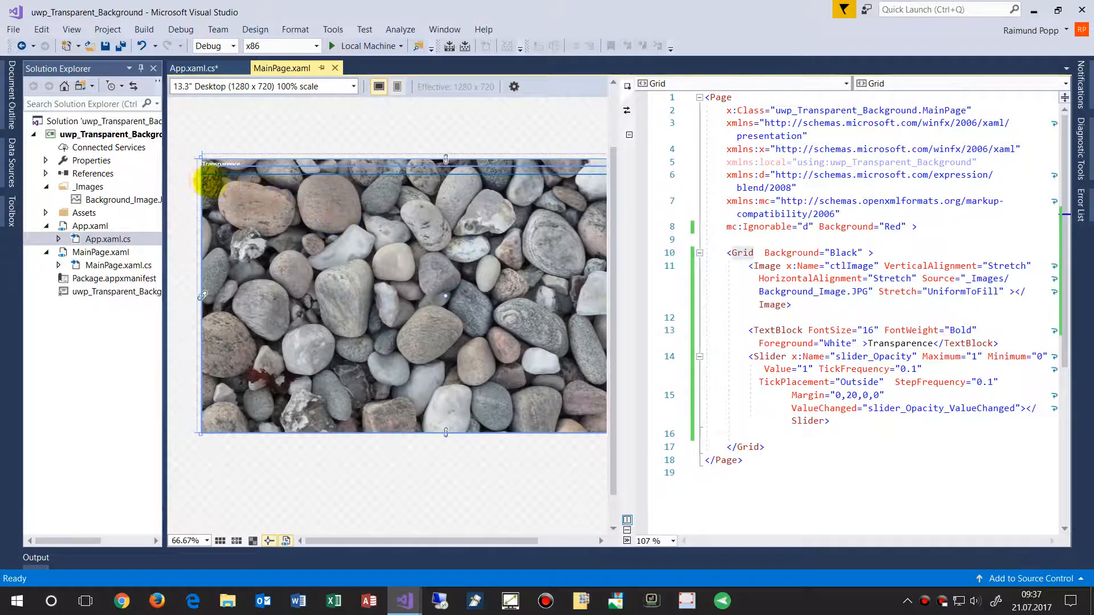
mouse_move(823, 279)
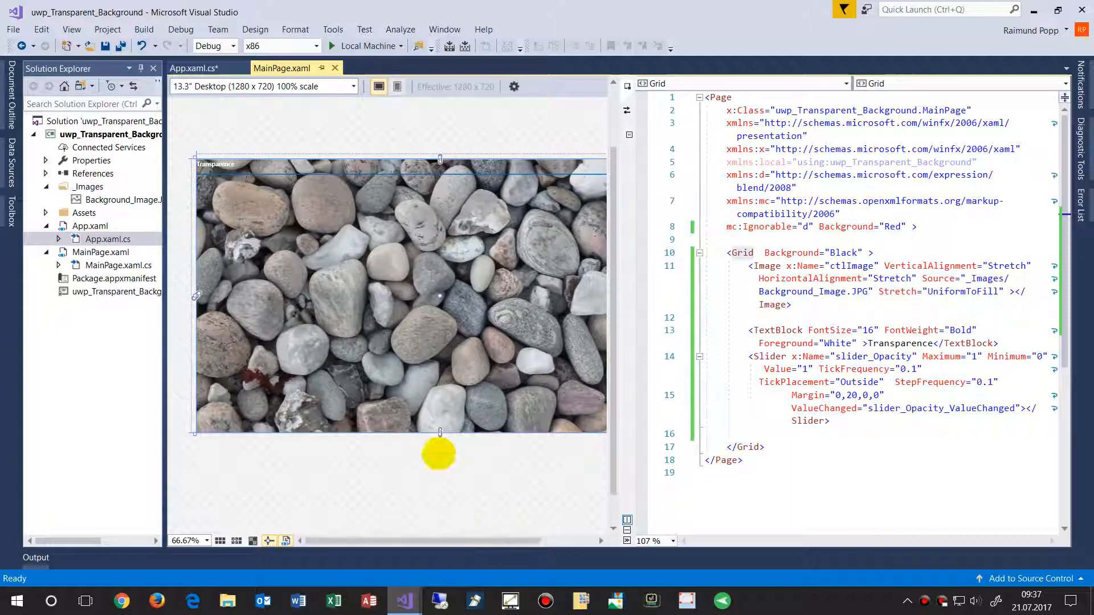
Step: Review the pebble image designer, then return to App.xaml.cs's title bar code
click(185, 541)
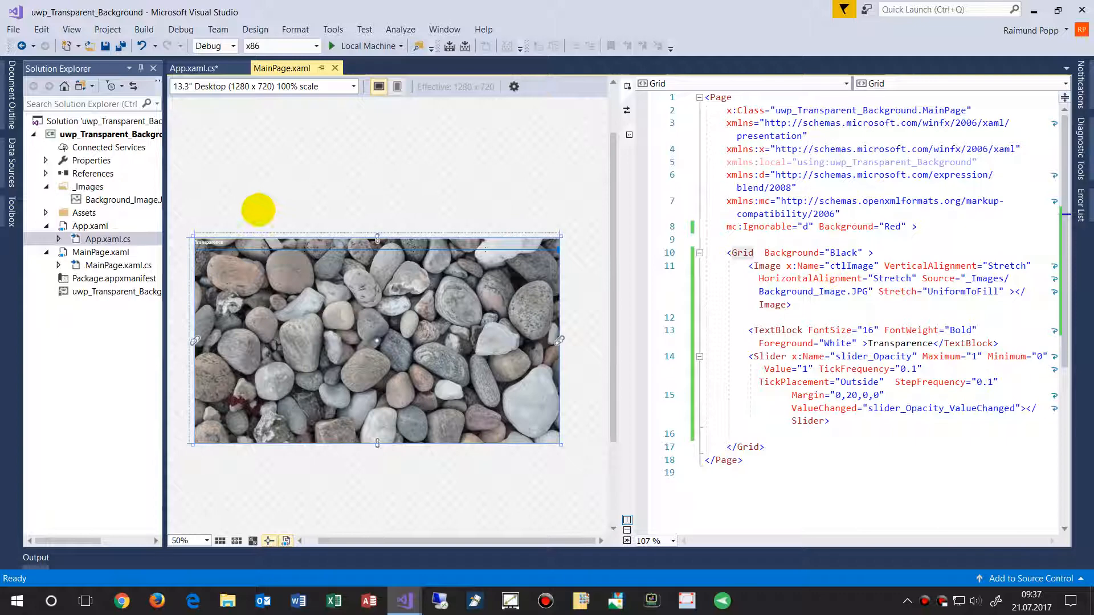
mouse_move(503, 220)
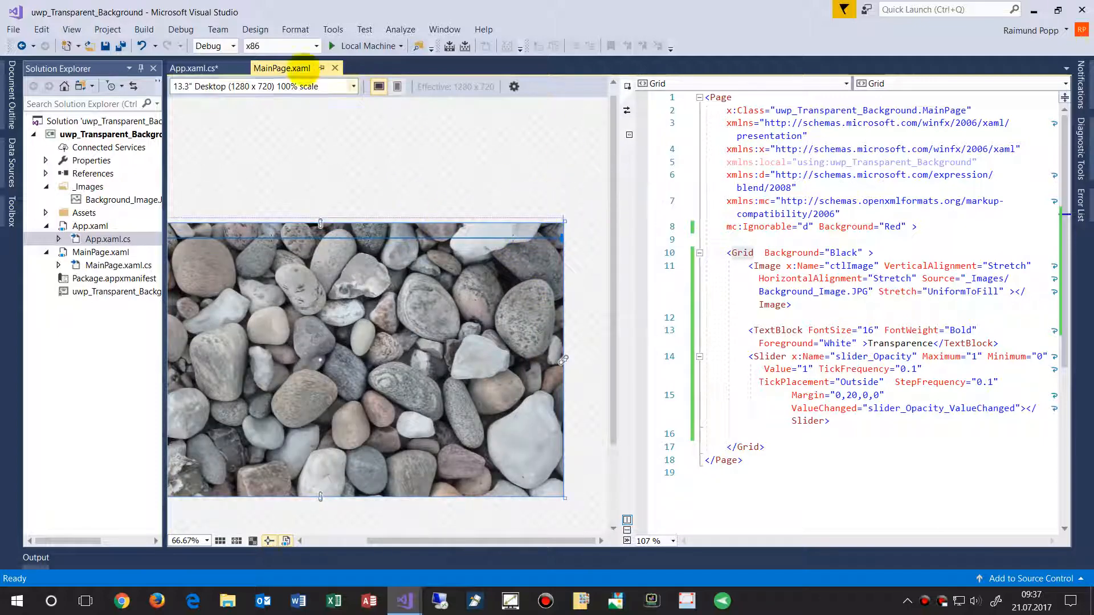
click(176, 68)
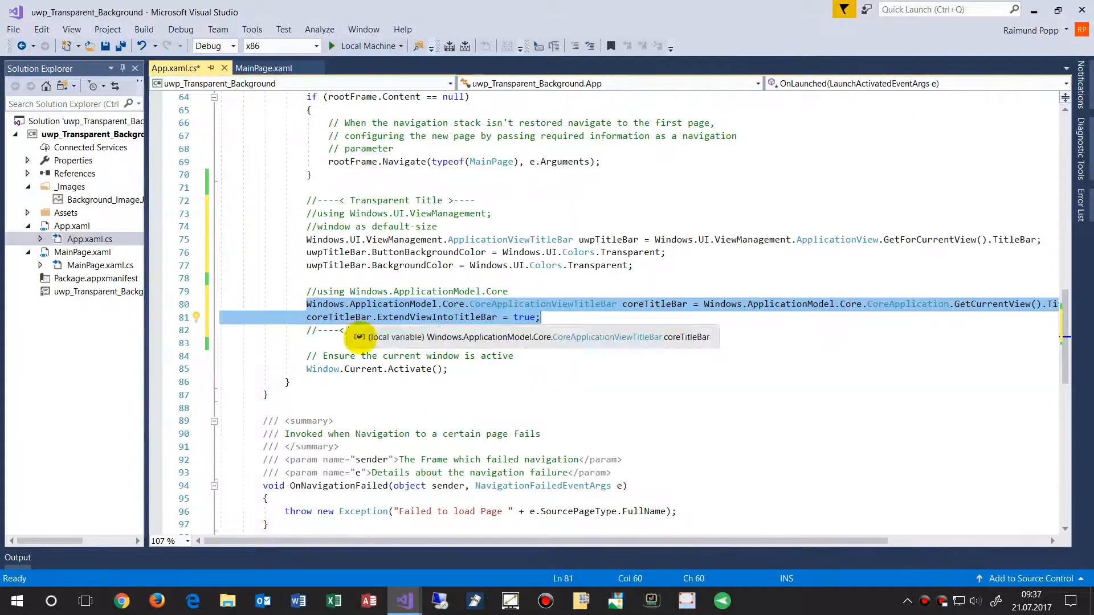
scroll(up, 3)
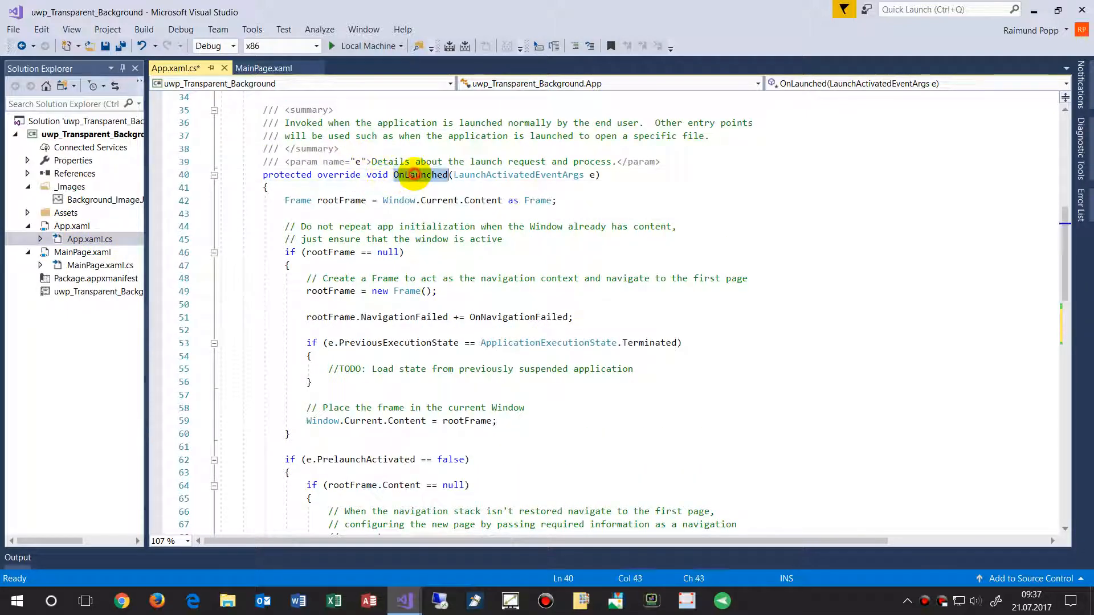
scroll(down, 3)
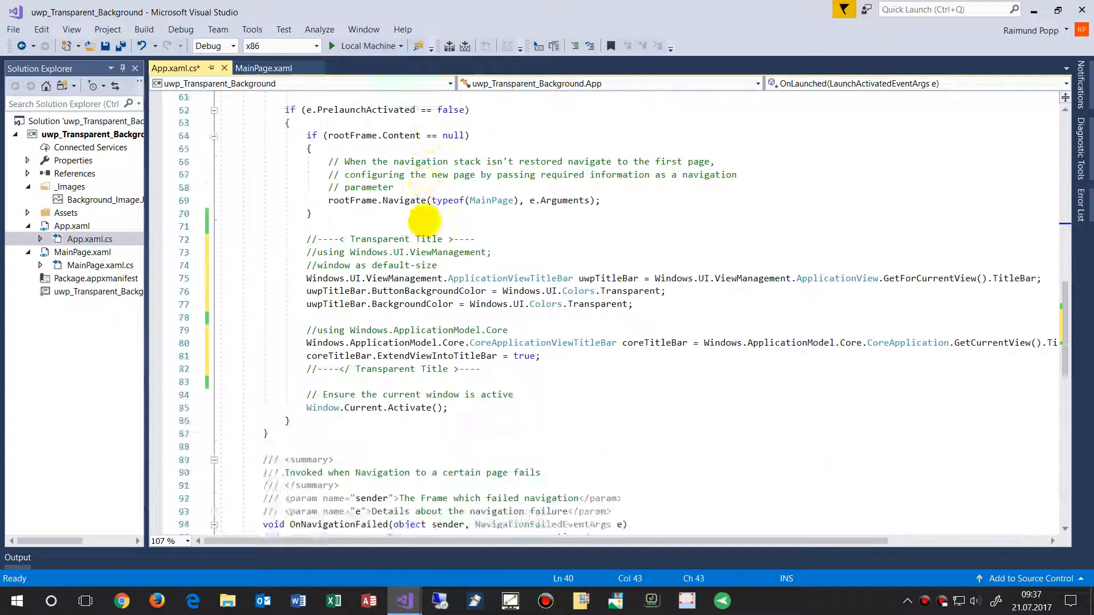
scroll(down, 3)
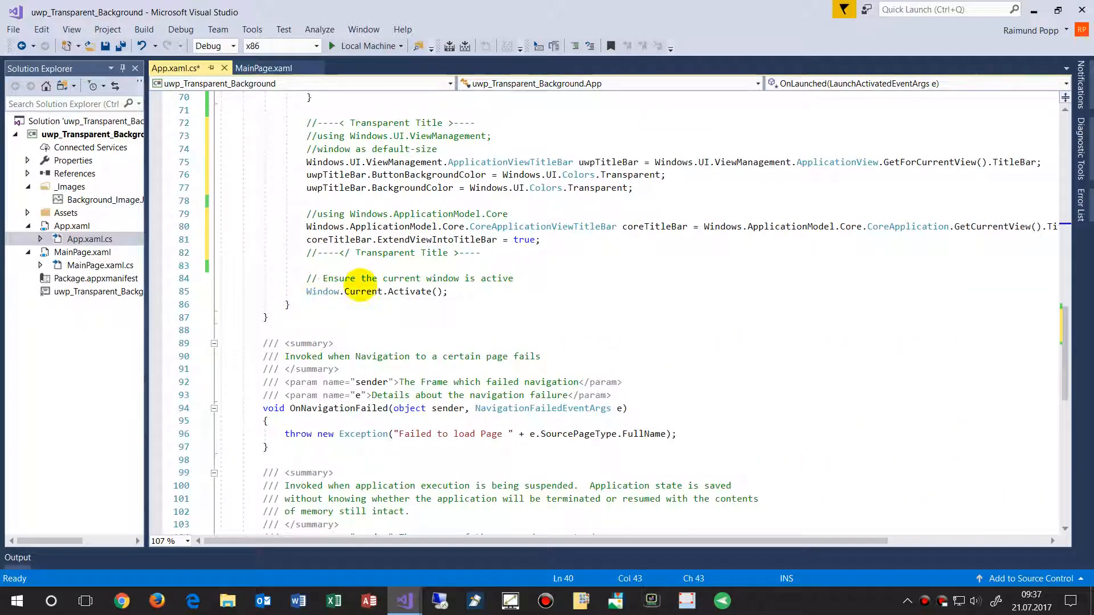
mouse_move(417, 292)
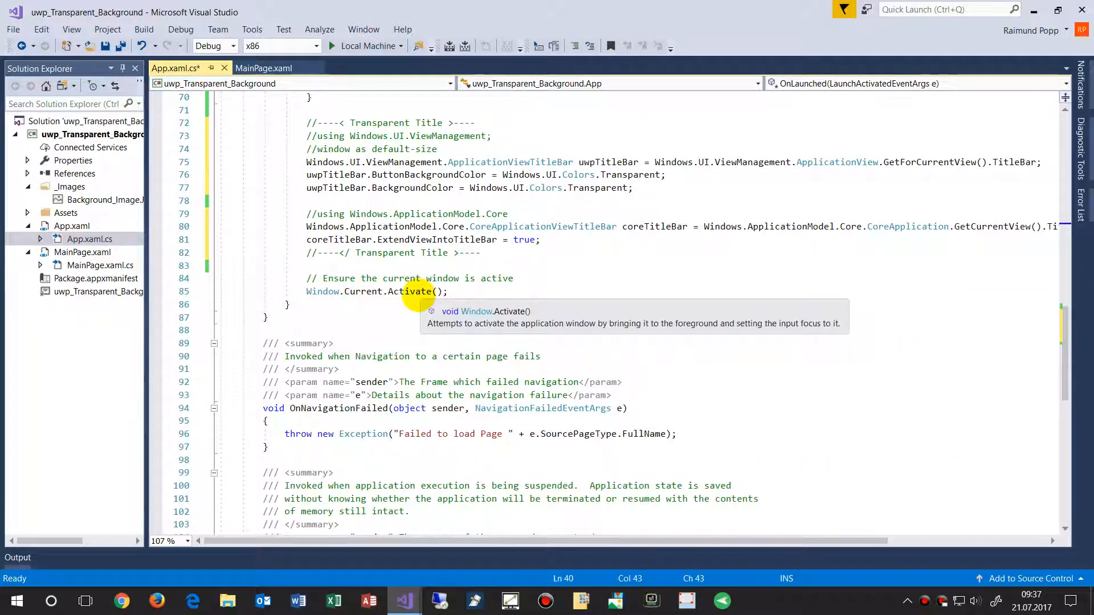
scroll(up, 3)
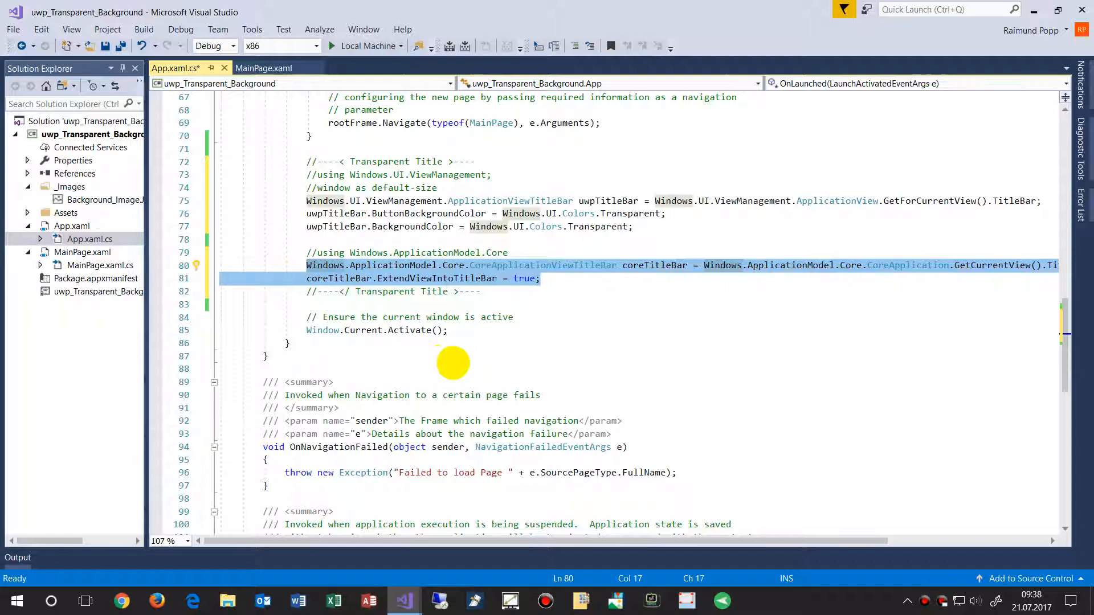
mouse_move(555, 293)
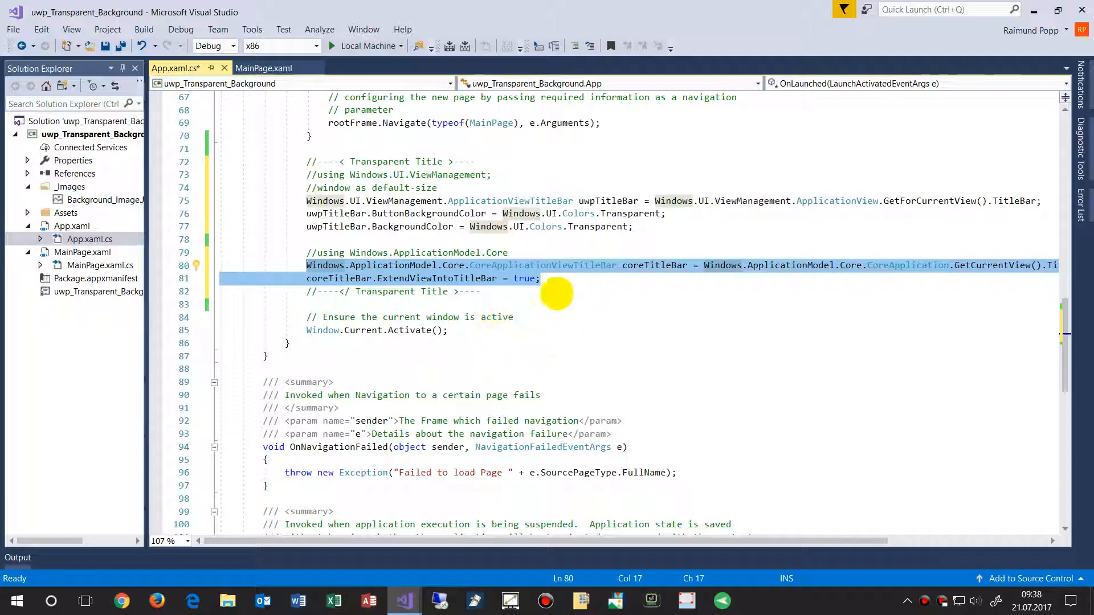
mouse_move(517, 244)
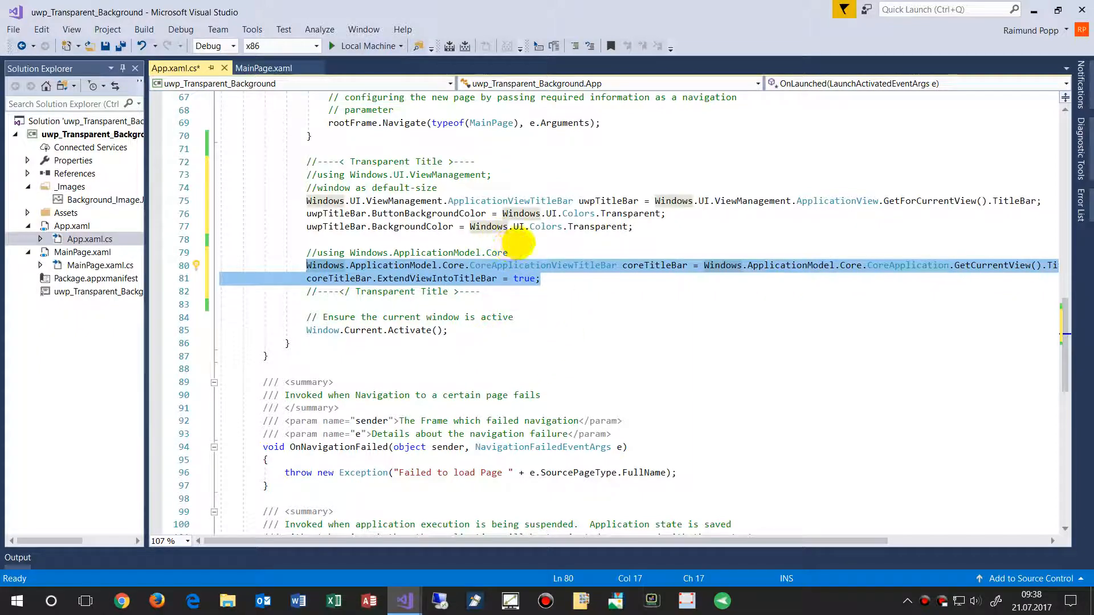
mouse_move(478, 227)
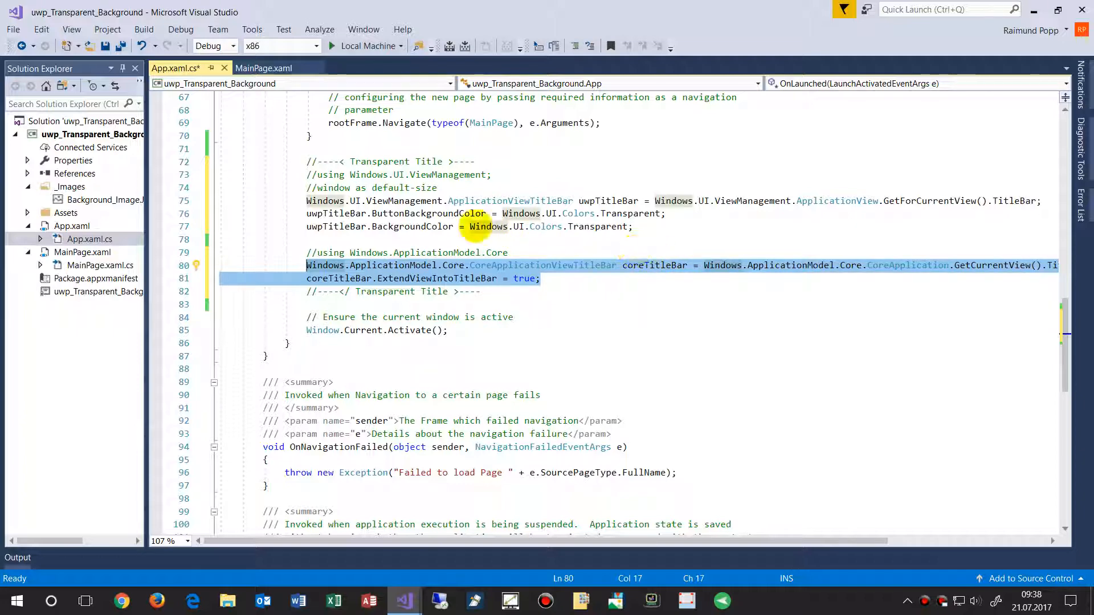
Step: Run the app to show the stone photo under a transparent title bar
click(433, 214)
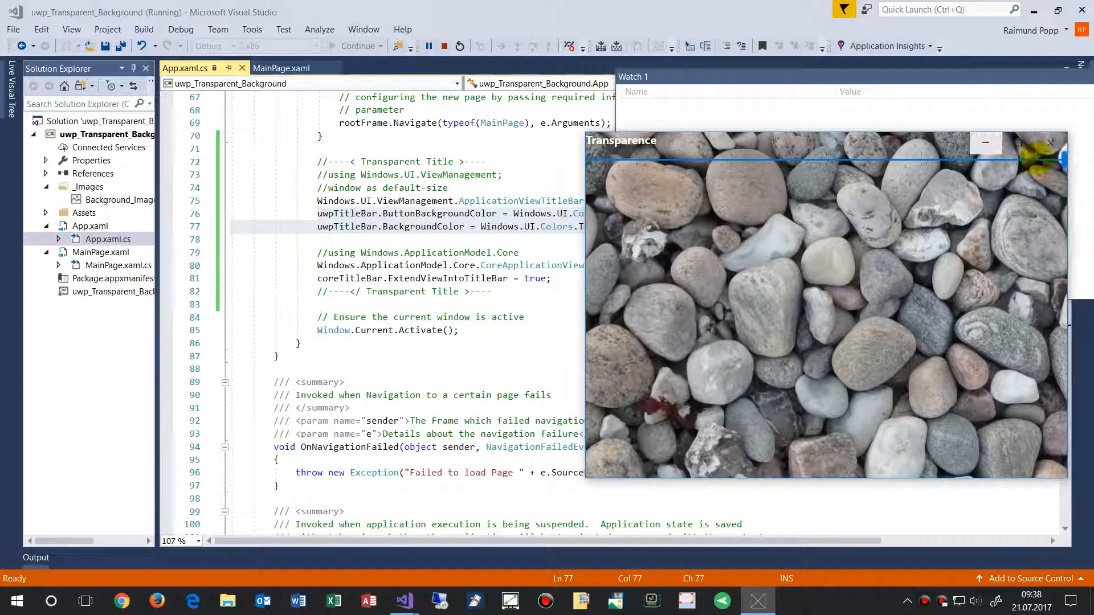
mouse_move(1050, 143)
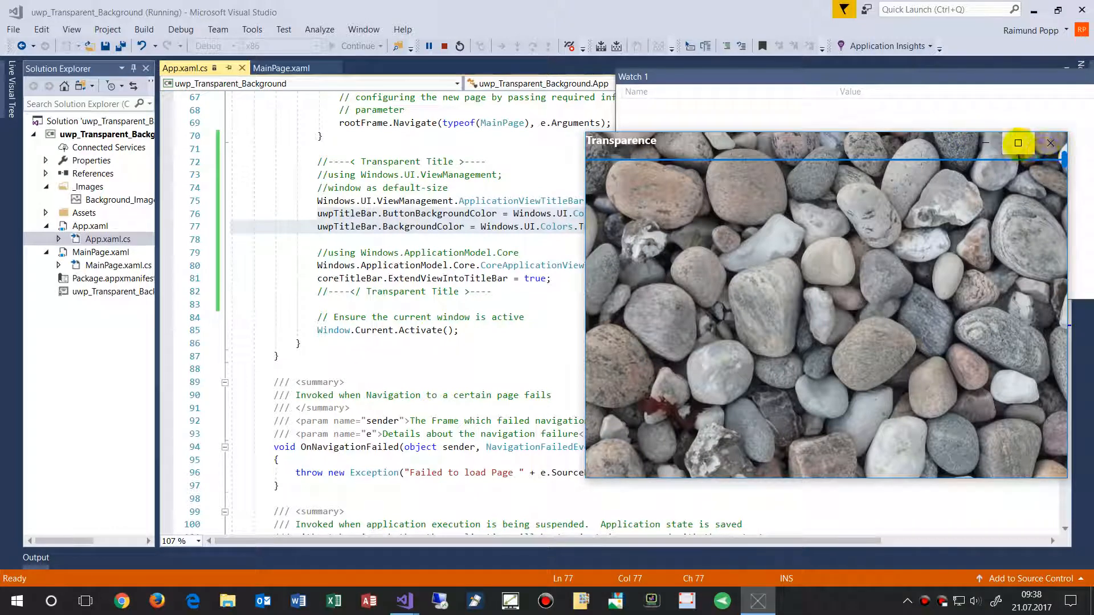
mouse_move(1050, 143)
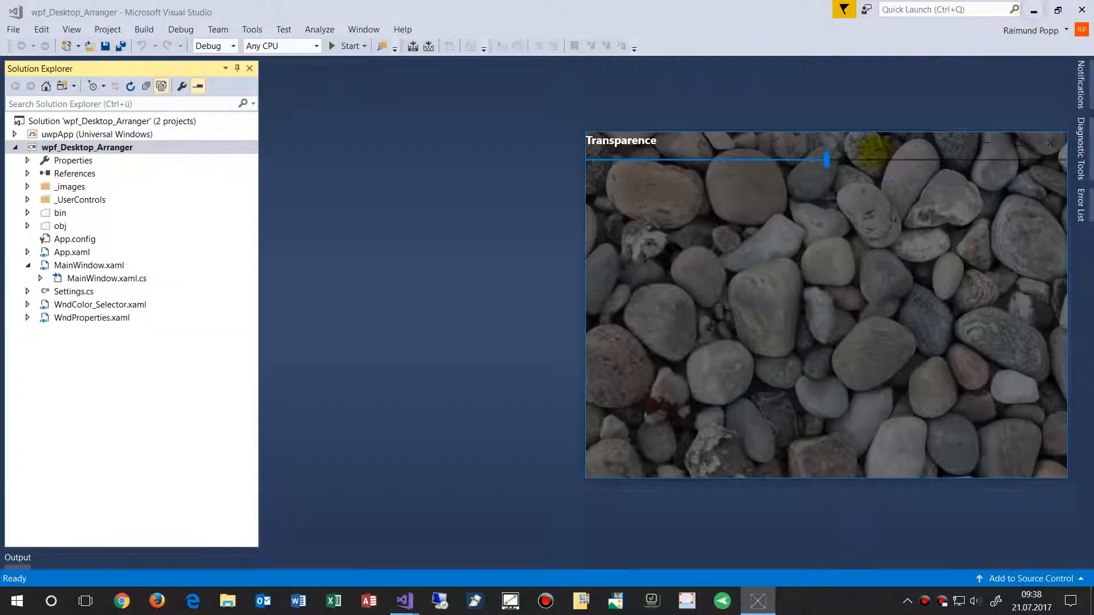
Step: Bring up the wpf_Desktop_Arranger solution, select MainWindow.xaml, and expand App.xaml
click(1051, 143)
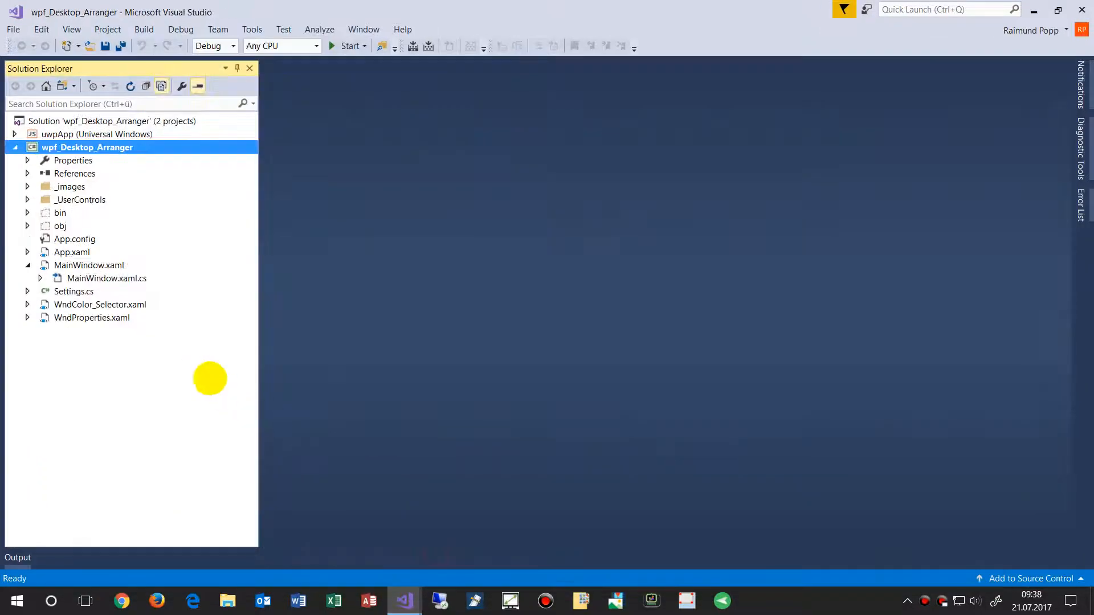
mouse_move(115, 244)
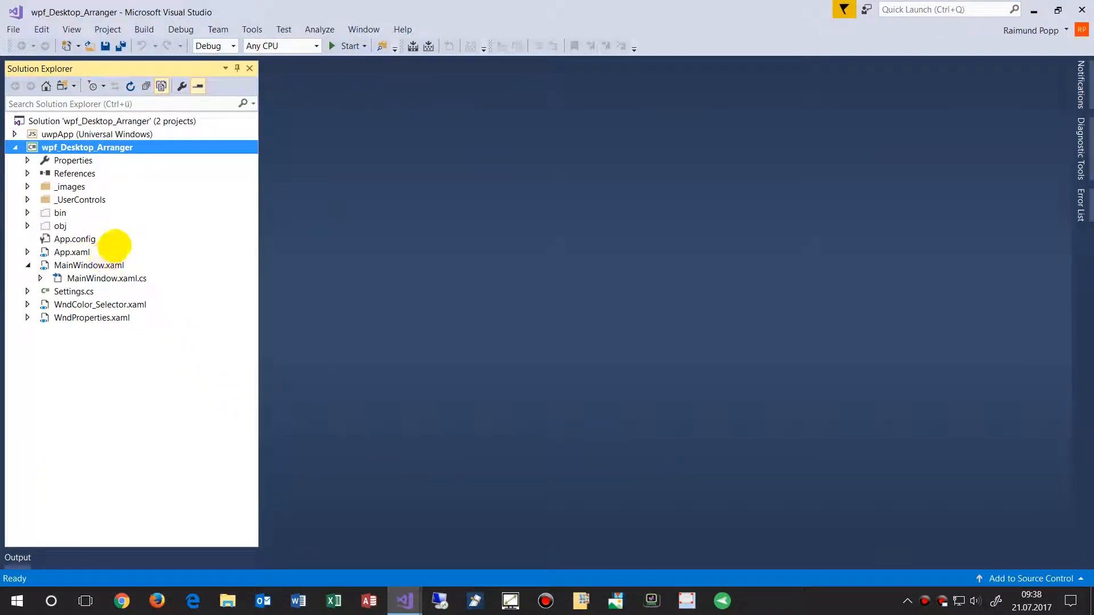
mouse_move(176, 404)
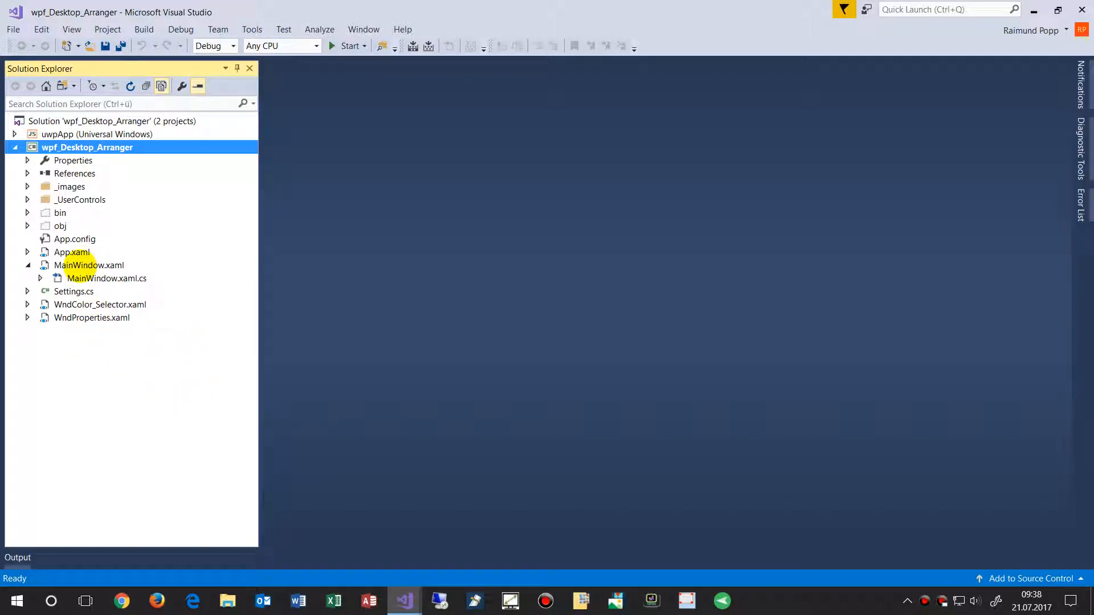
click(88, 265)
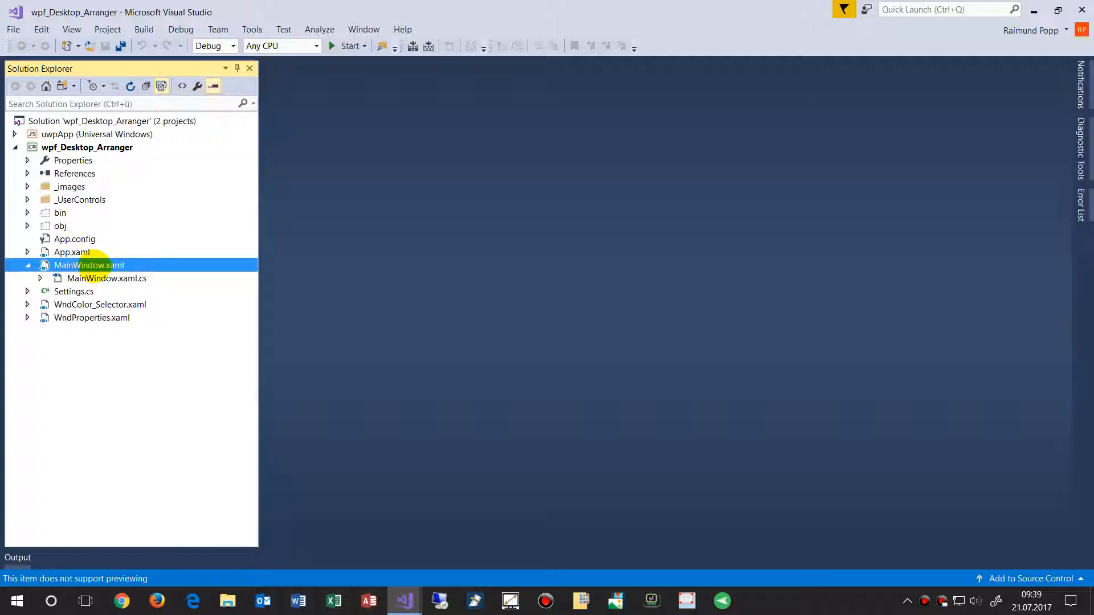
click(27, 252)
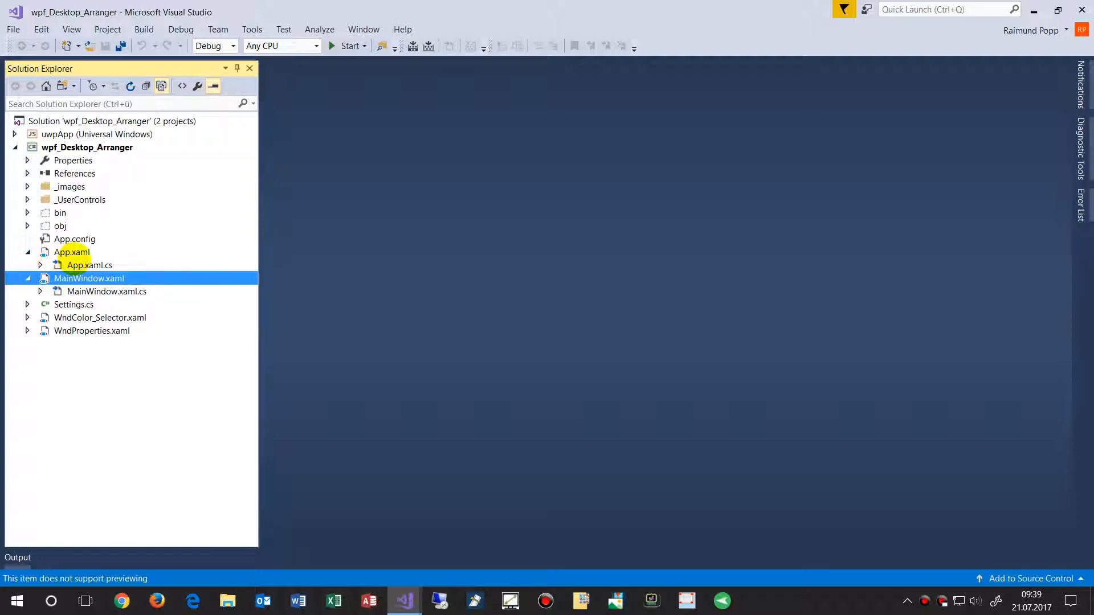
click(71, 252)
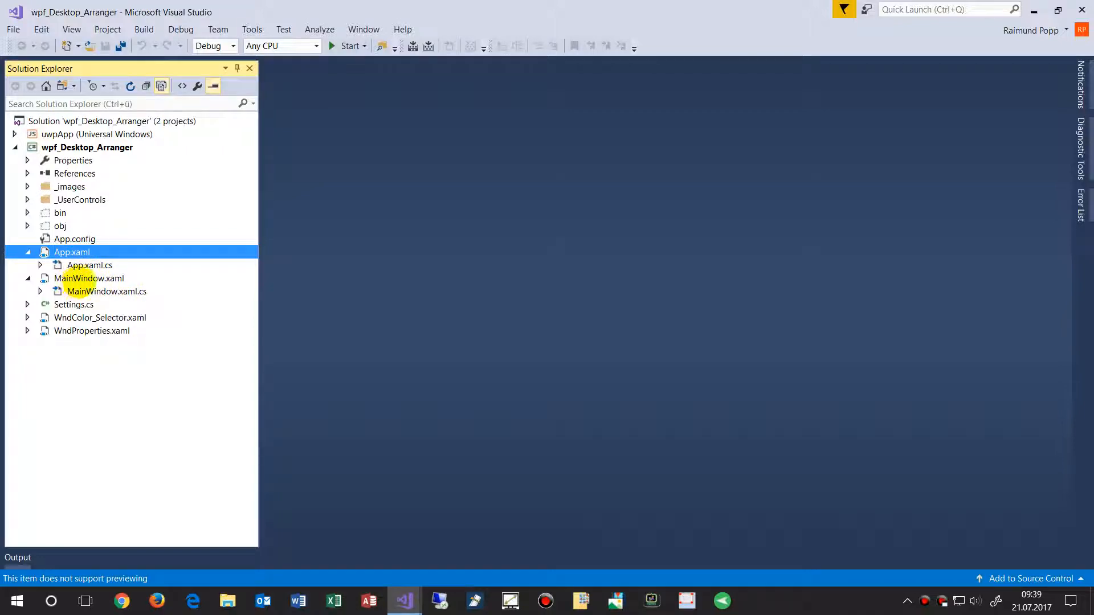
Step: Review MainWindow.xaml's AllowsTransparency True, Transparent background and Grid markup, then run it
double_click(89, 279)
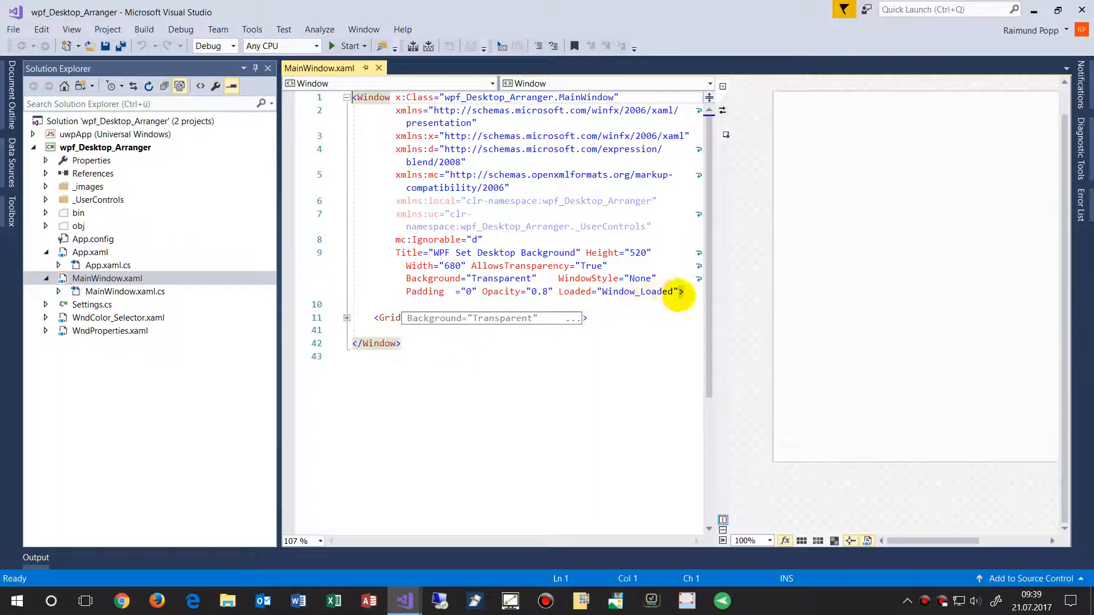
mouse_move(663, 292)
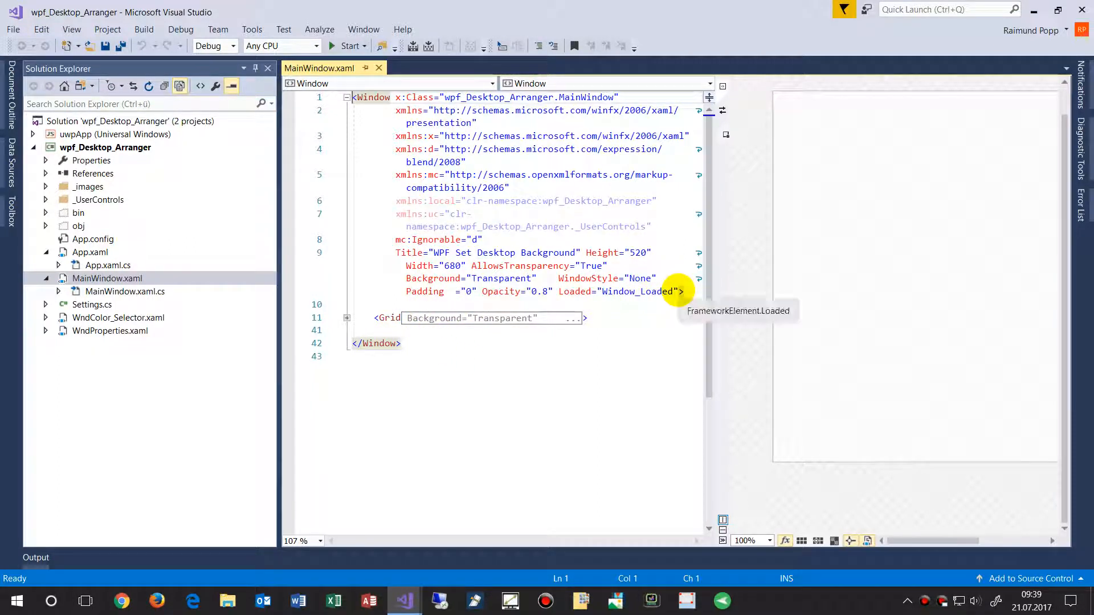
double_click(607, 279)
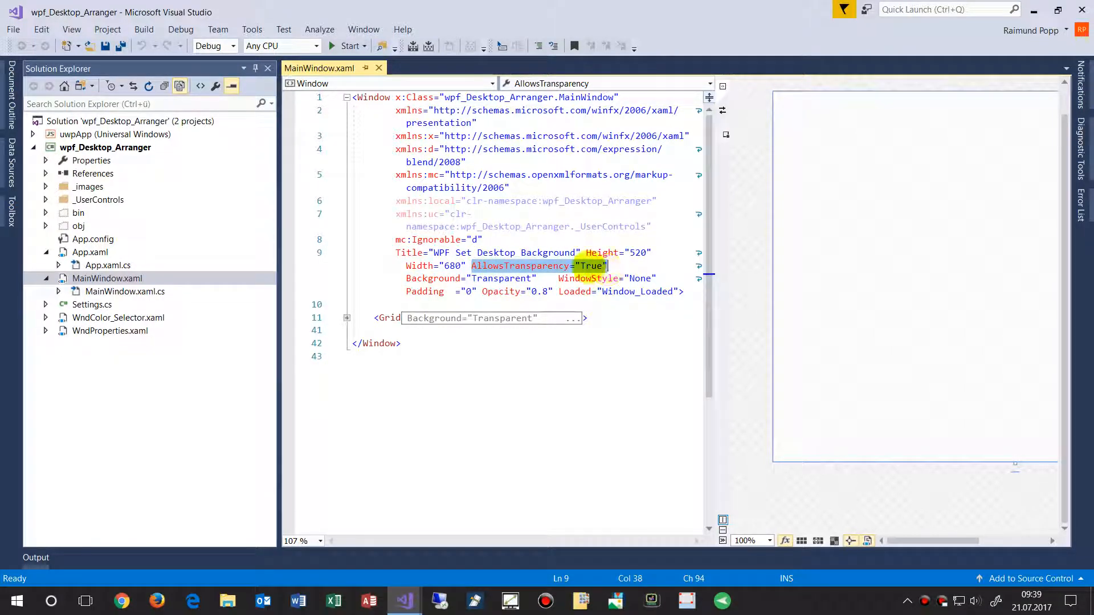
click(372, 97)
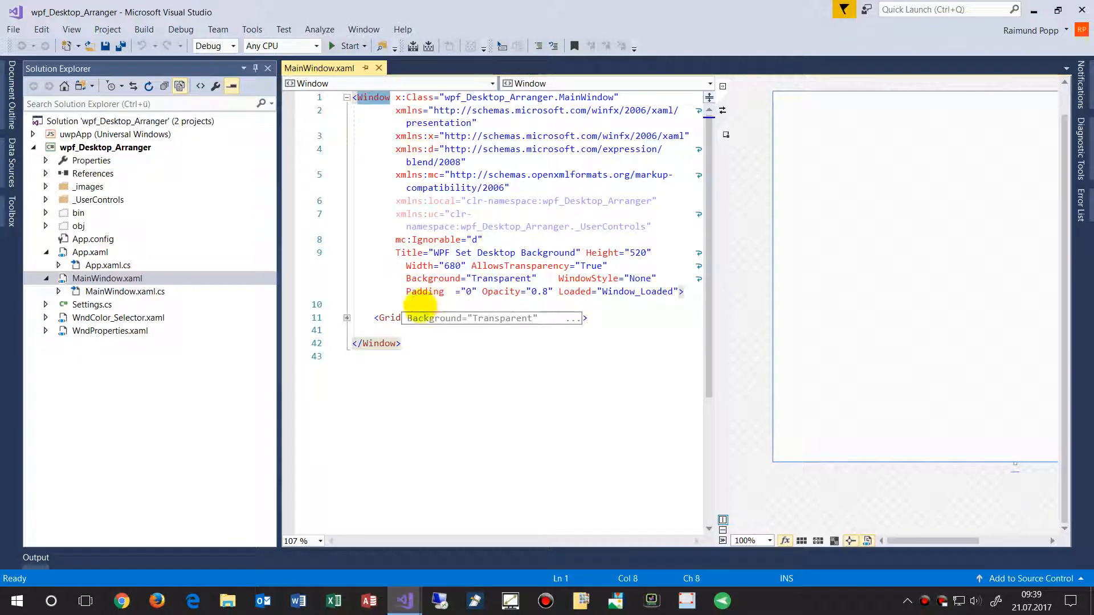
mouse_move(541, 292)
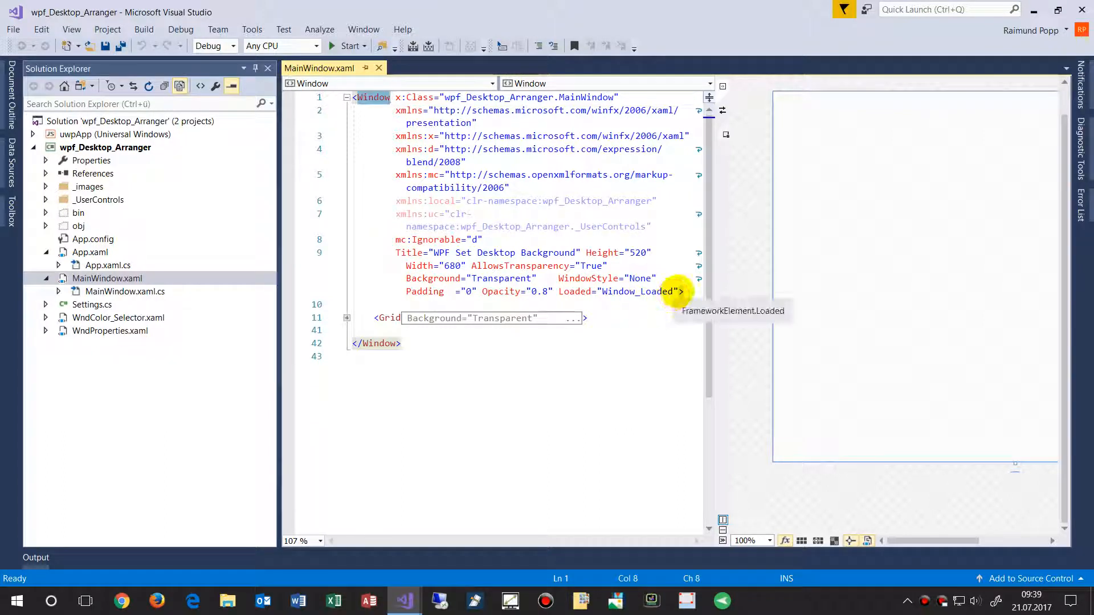
click(347, 318)
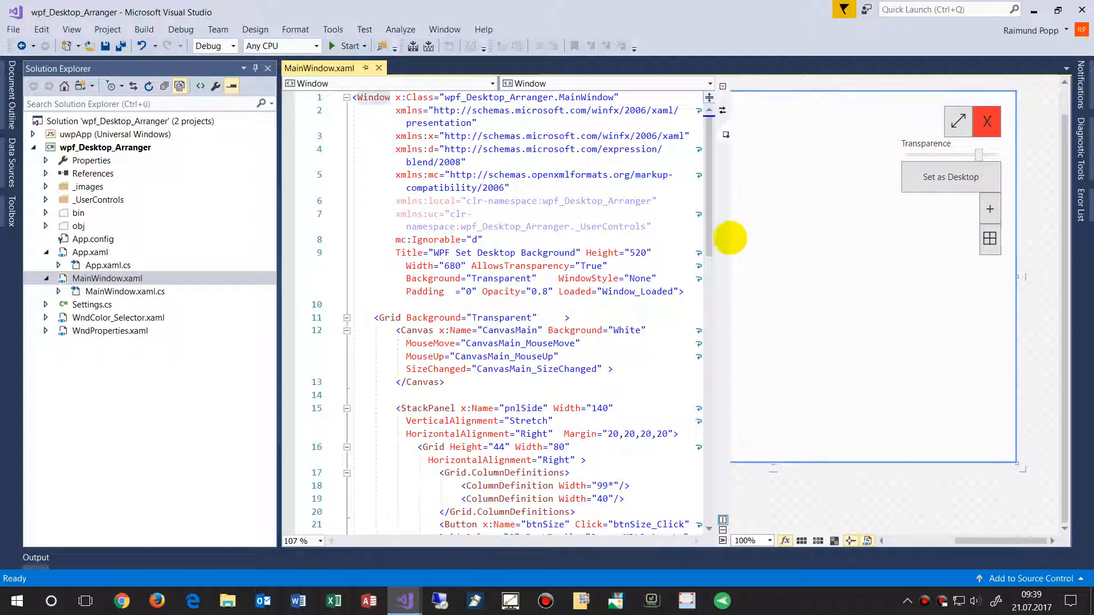
double_click(498, 277)
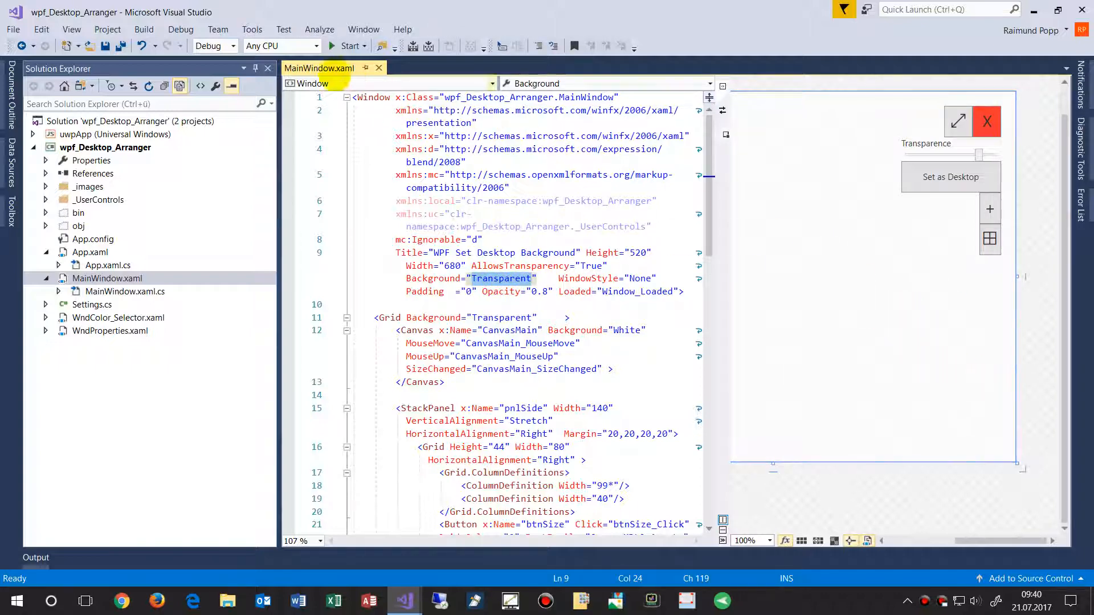
click(347, 46)
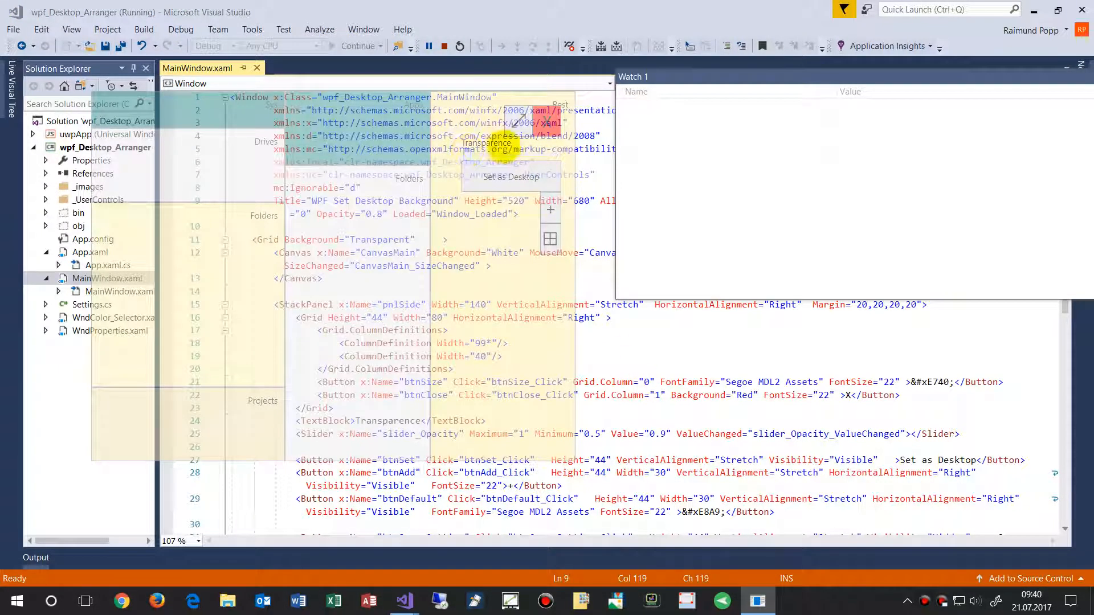
mouse_move(638, 419)
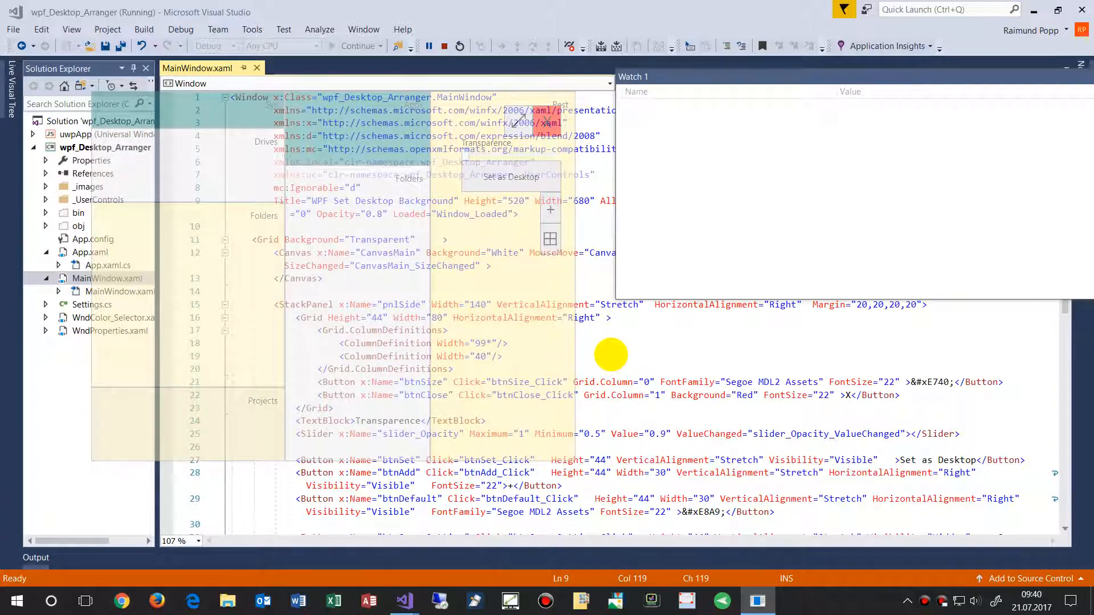
mouse_move(519, 133)
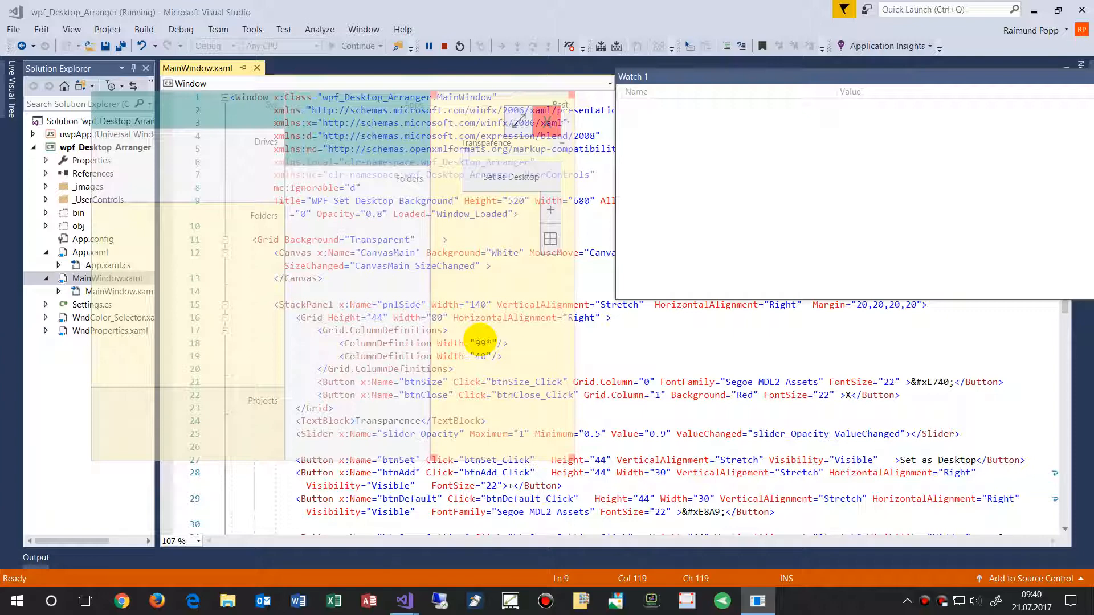
mouse_move(482, 446)
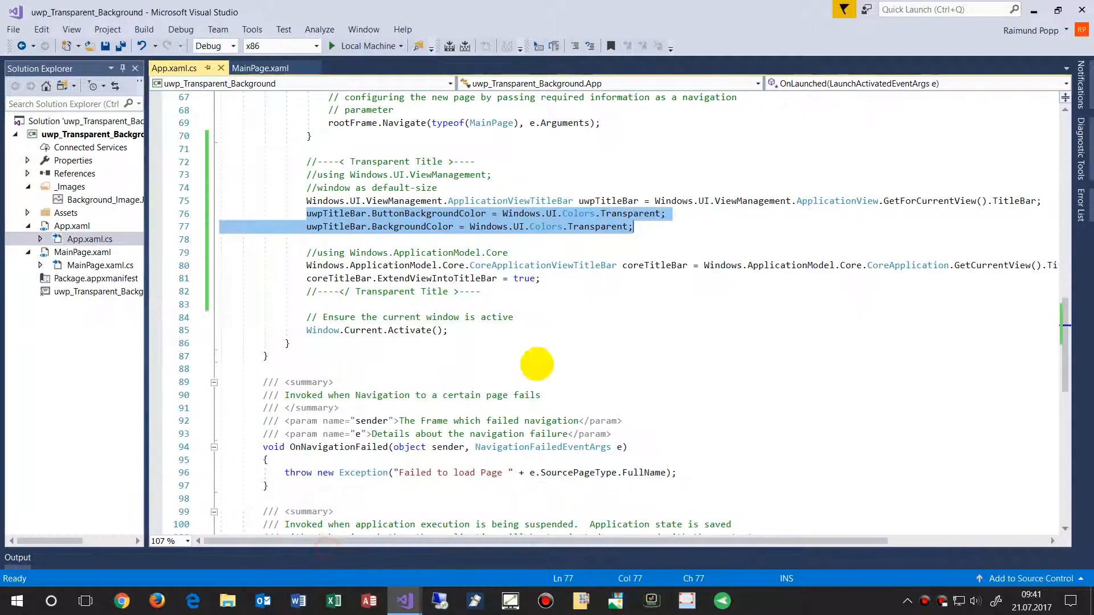
mouse_move(318, 157)
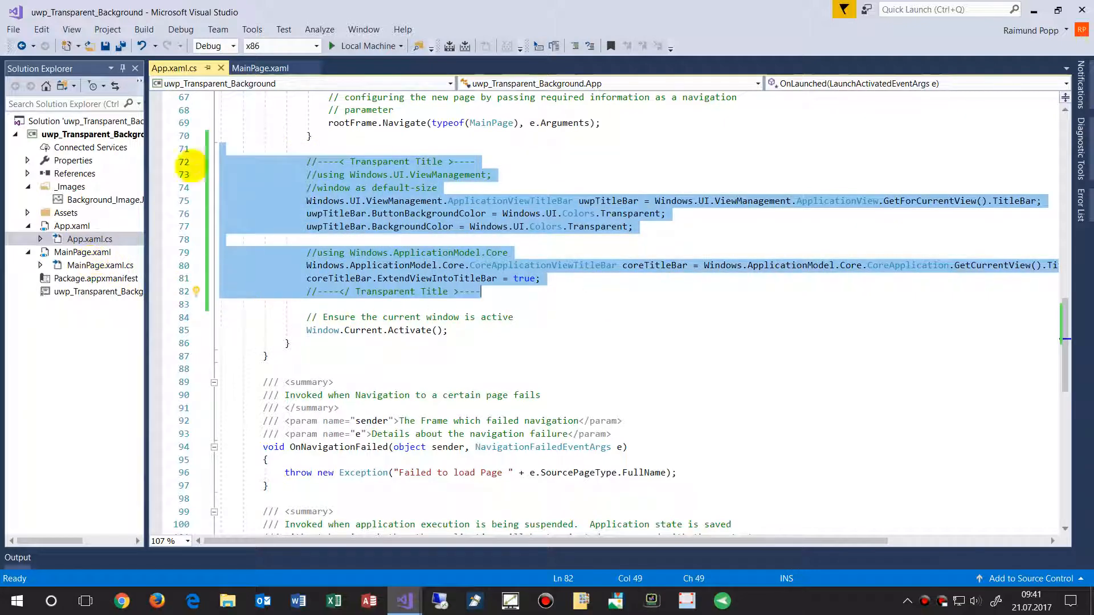
Step: Show the UWP MainPage.xaml pebble layout, then switch to codedocu.com in Chrome
click(260, 68)
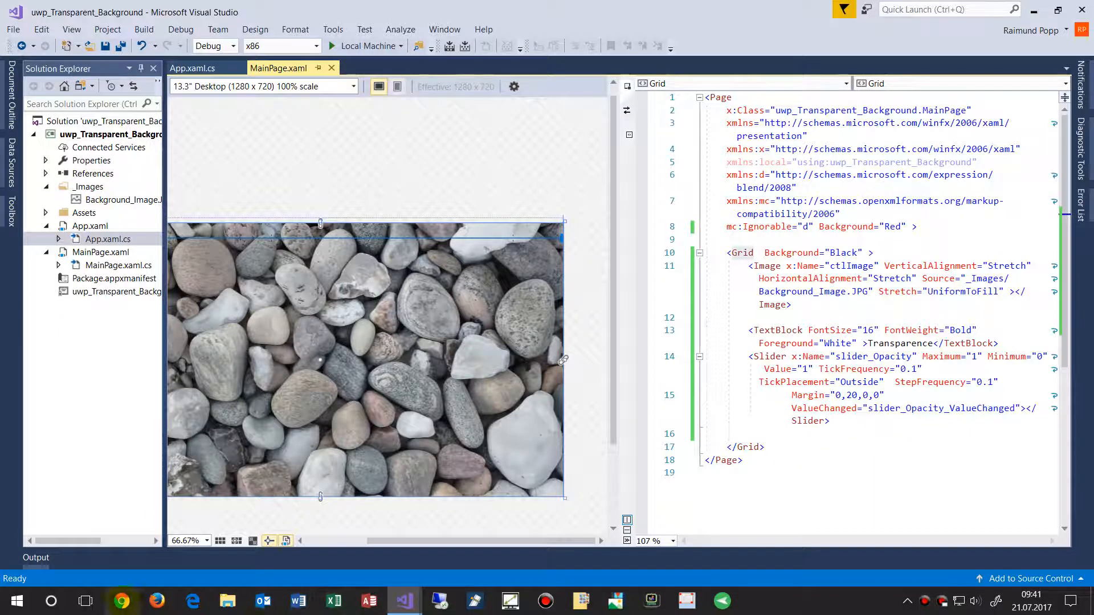
click(121, 600)
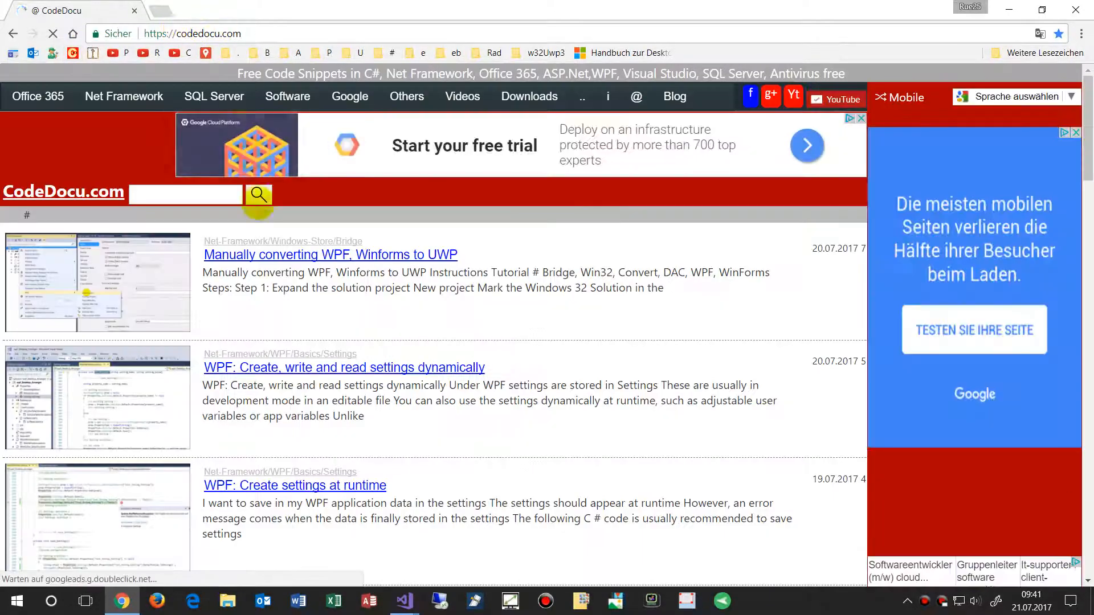
click(213, 96)
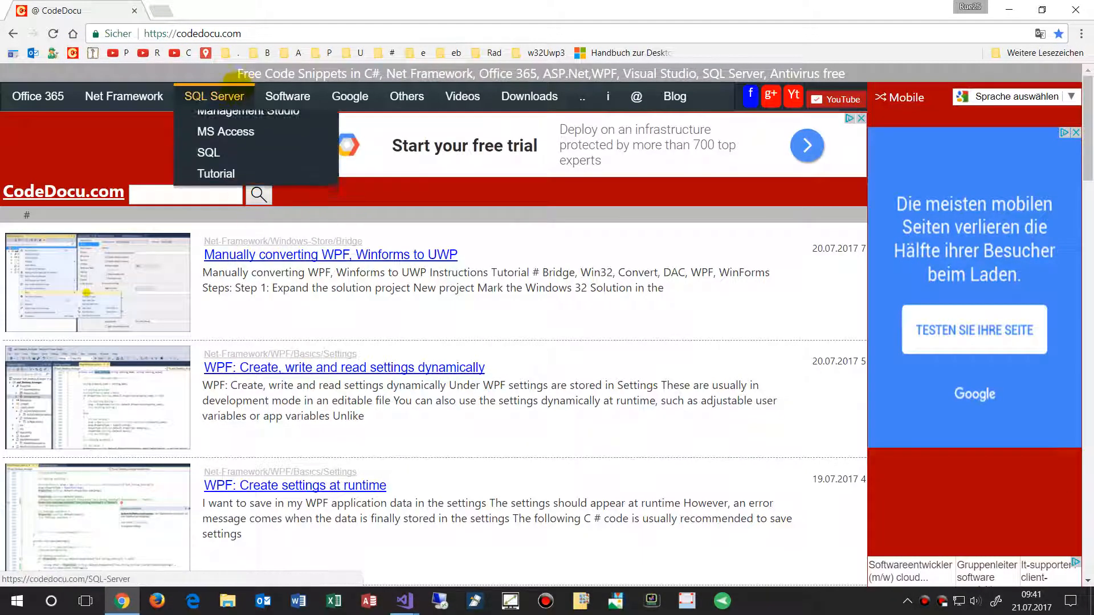